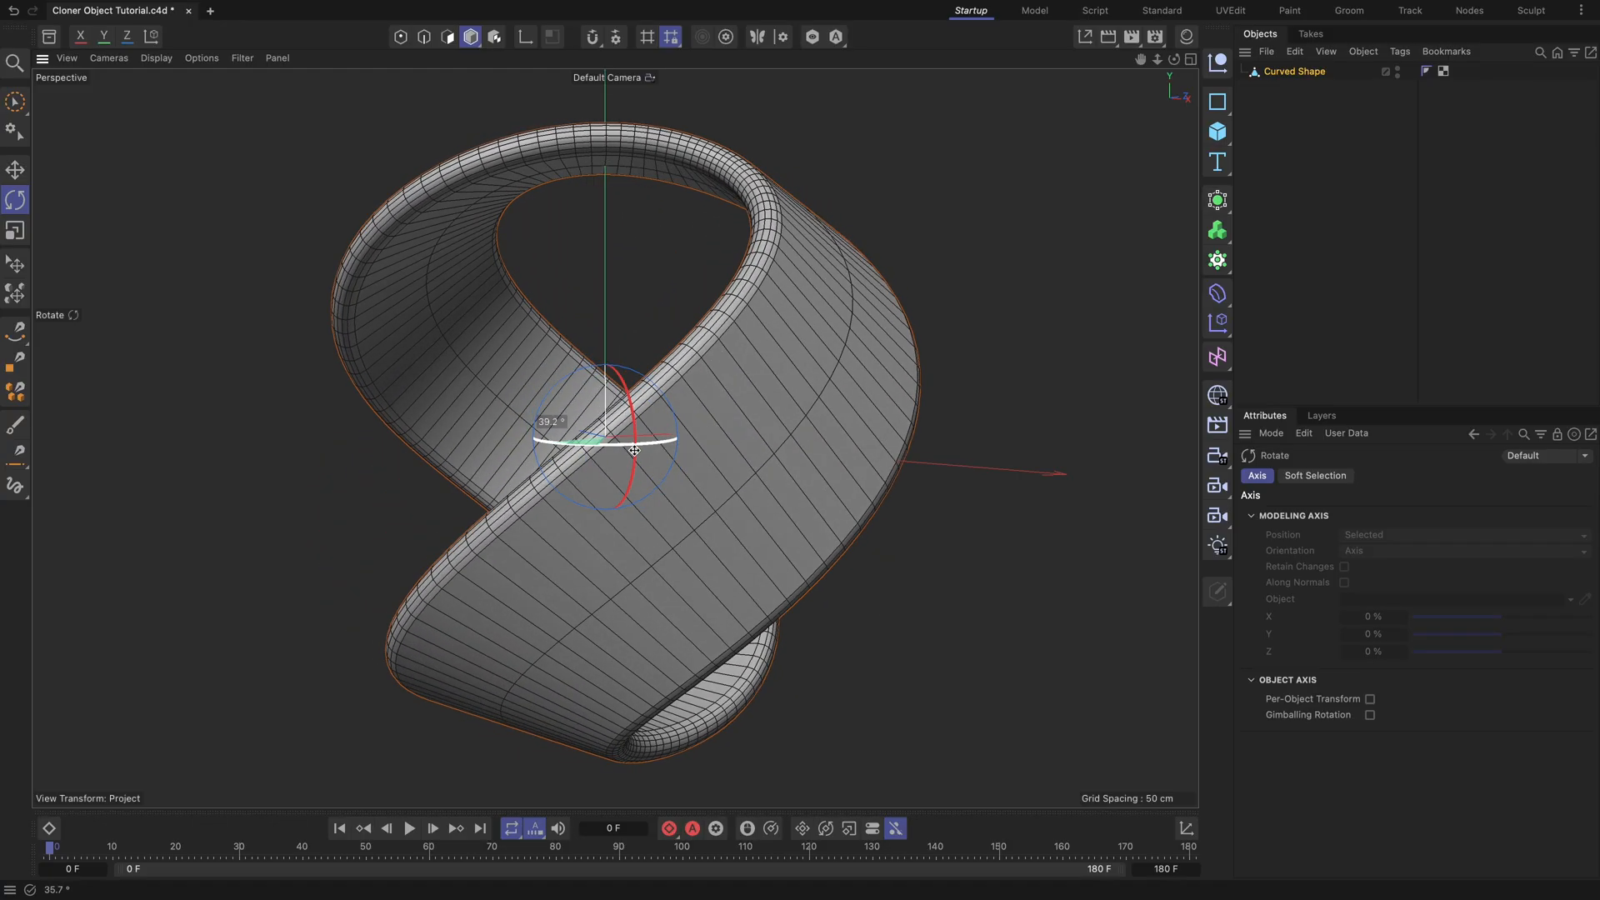
- Rotate the Curved Shape ribbon with two gizmo drags until it rests at a new angle
{"action": "left_click_drag", "start_coordinate": [632, 451], "coordinate": [1137, 485]}
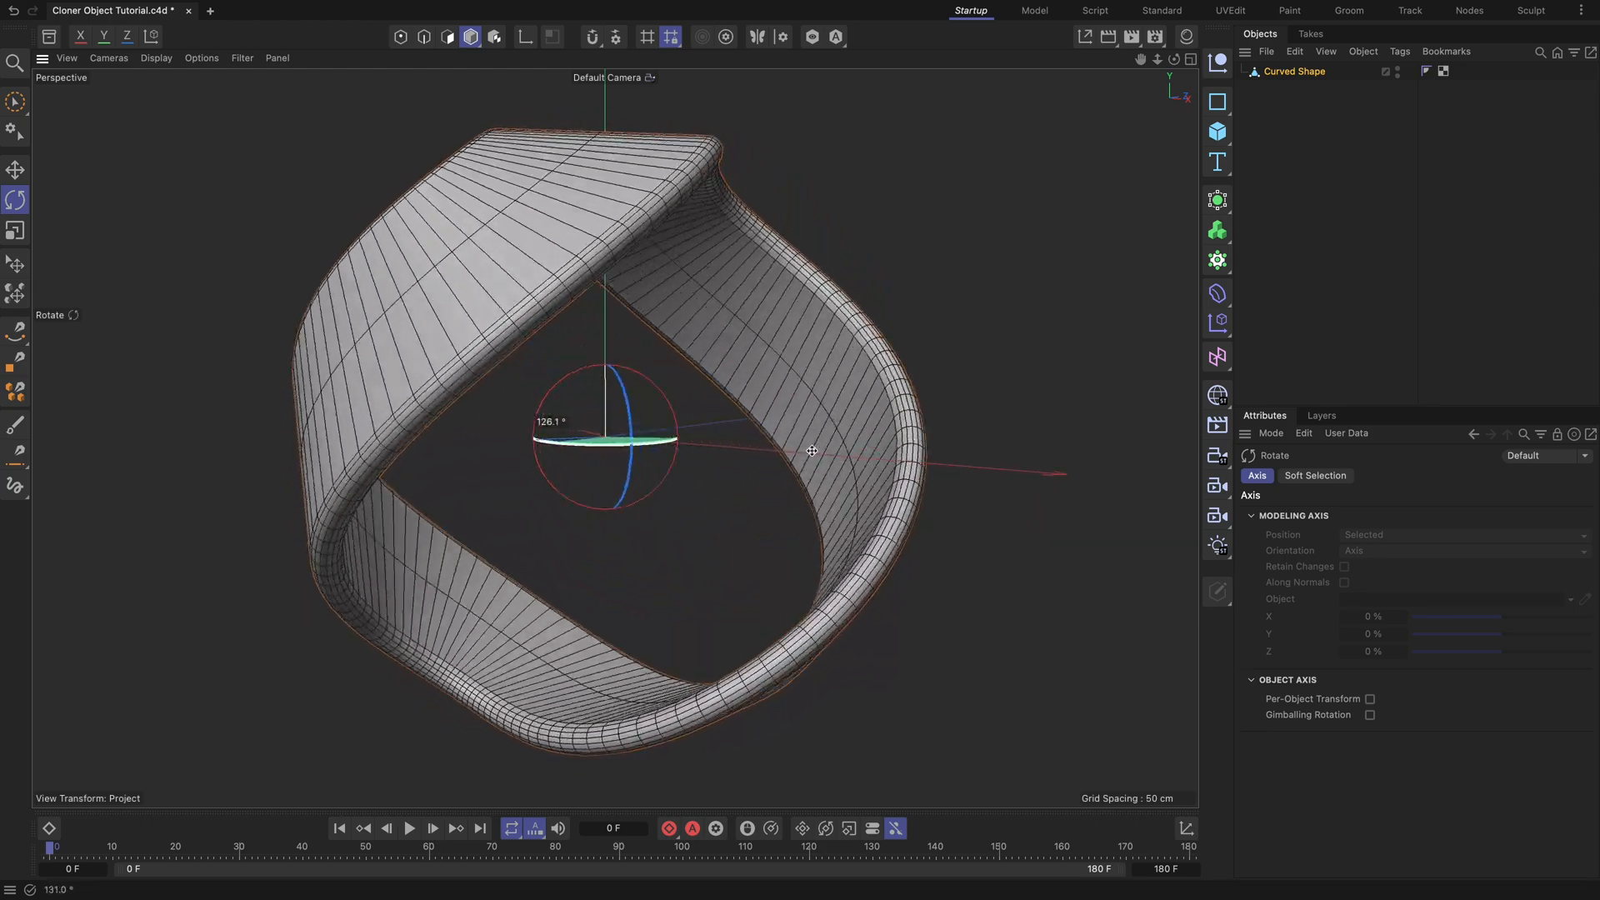
{"action": "left_click_drag", "start_coordinate": [811, 451], "coordinate": [519, 433]}
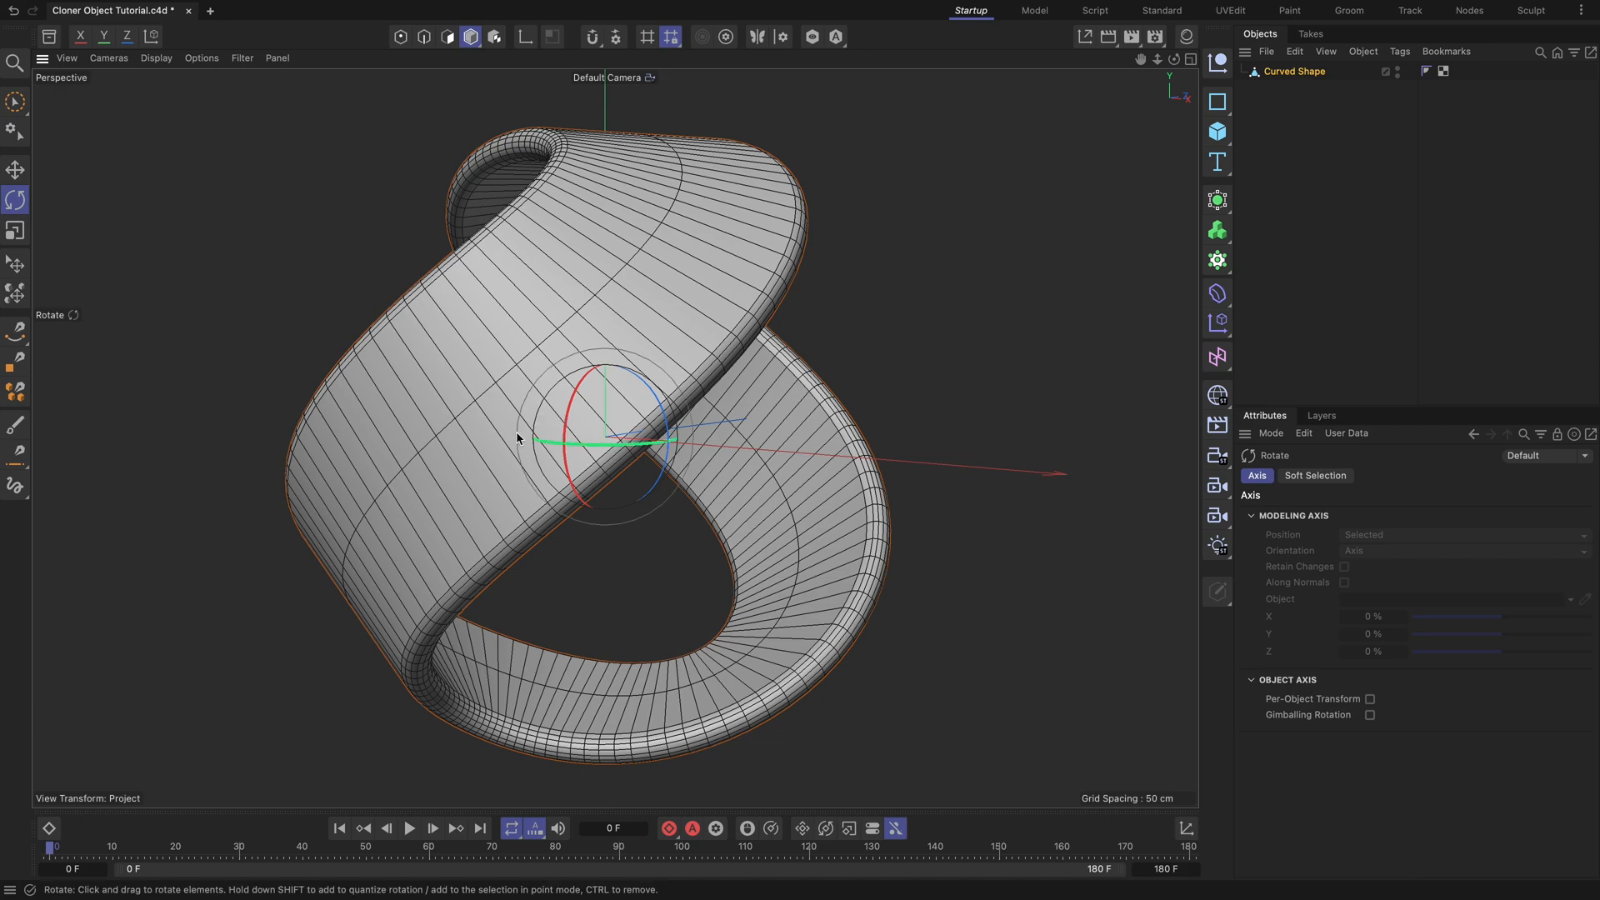
{"action": "mouse_move", "coordinate": [140, 241]}
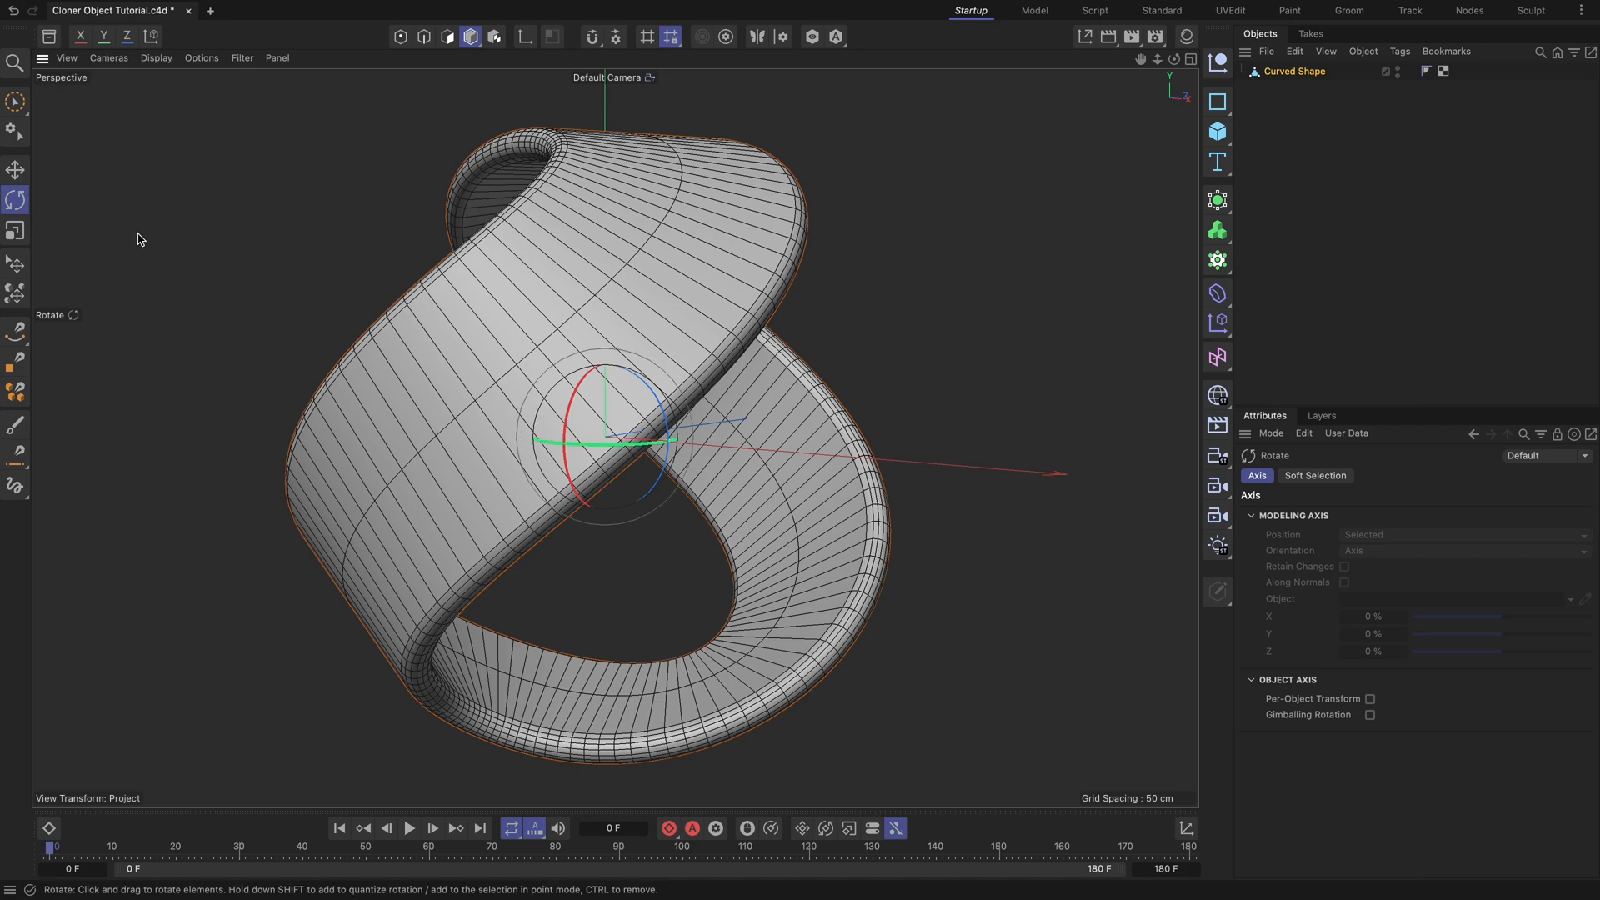
- Loop-select the middle edge loop of Curved Shape and convert it with Edge to Spline
{"action": "left_click", "coordinate": [15, 168]}
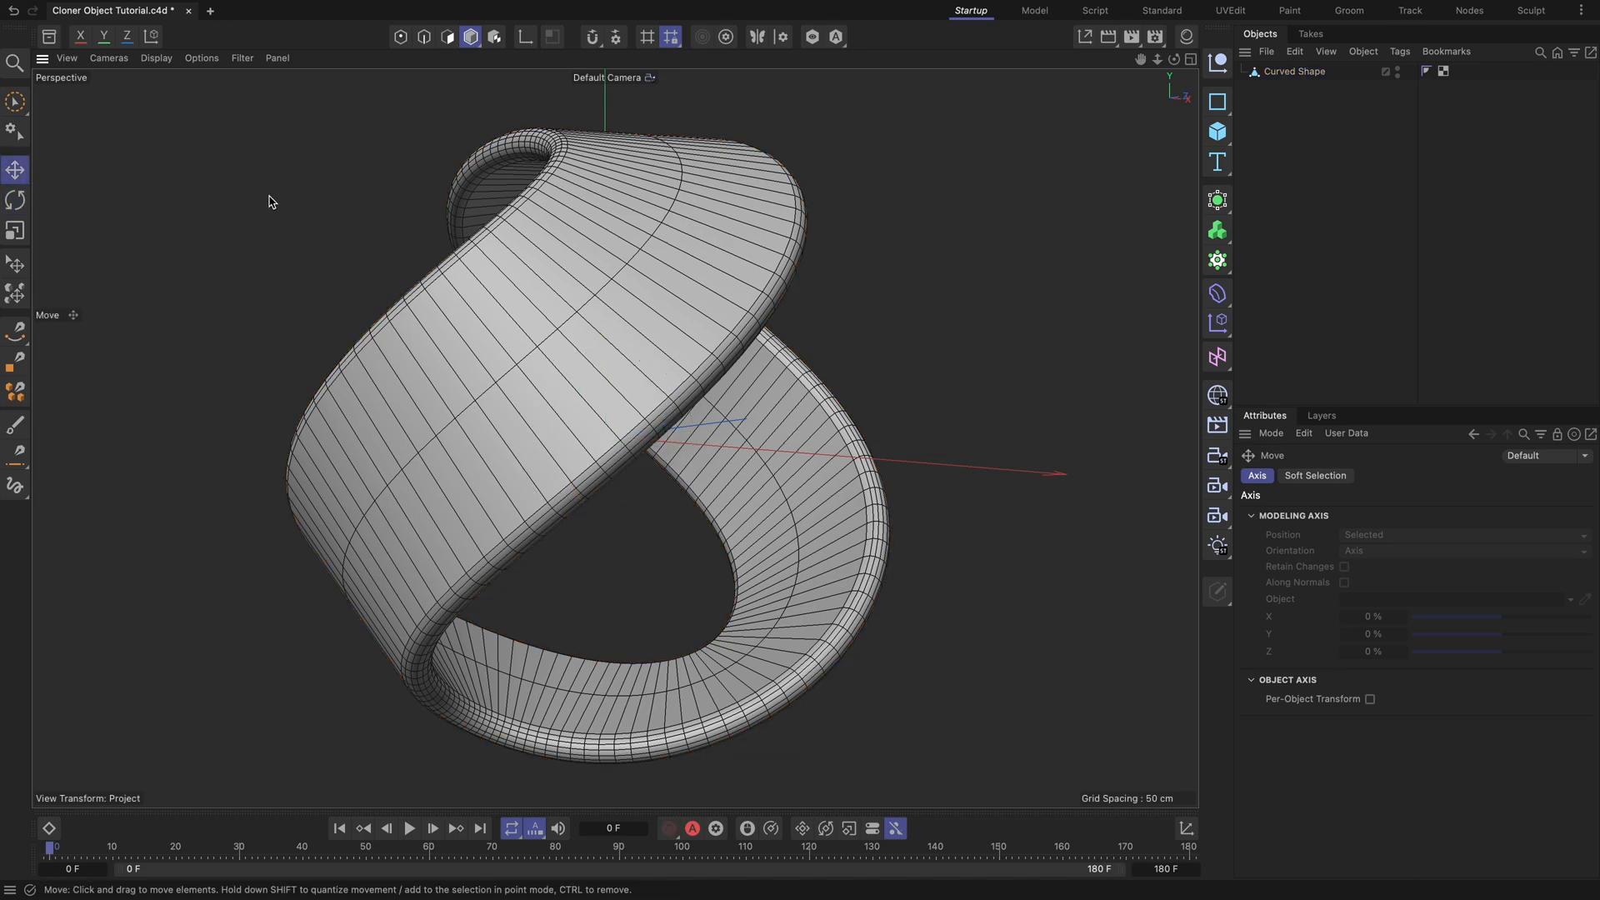
{"action": "left_click", "coordinate": [1294, 72]}
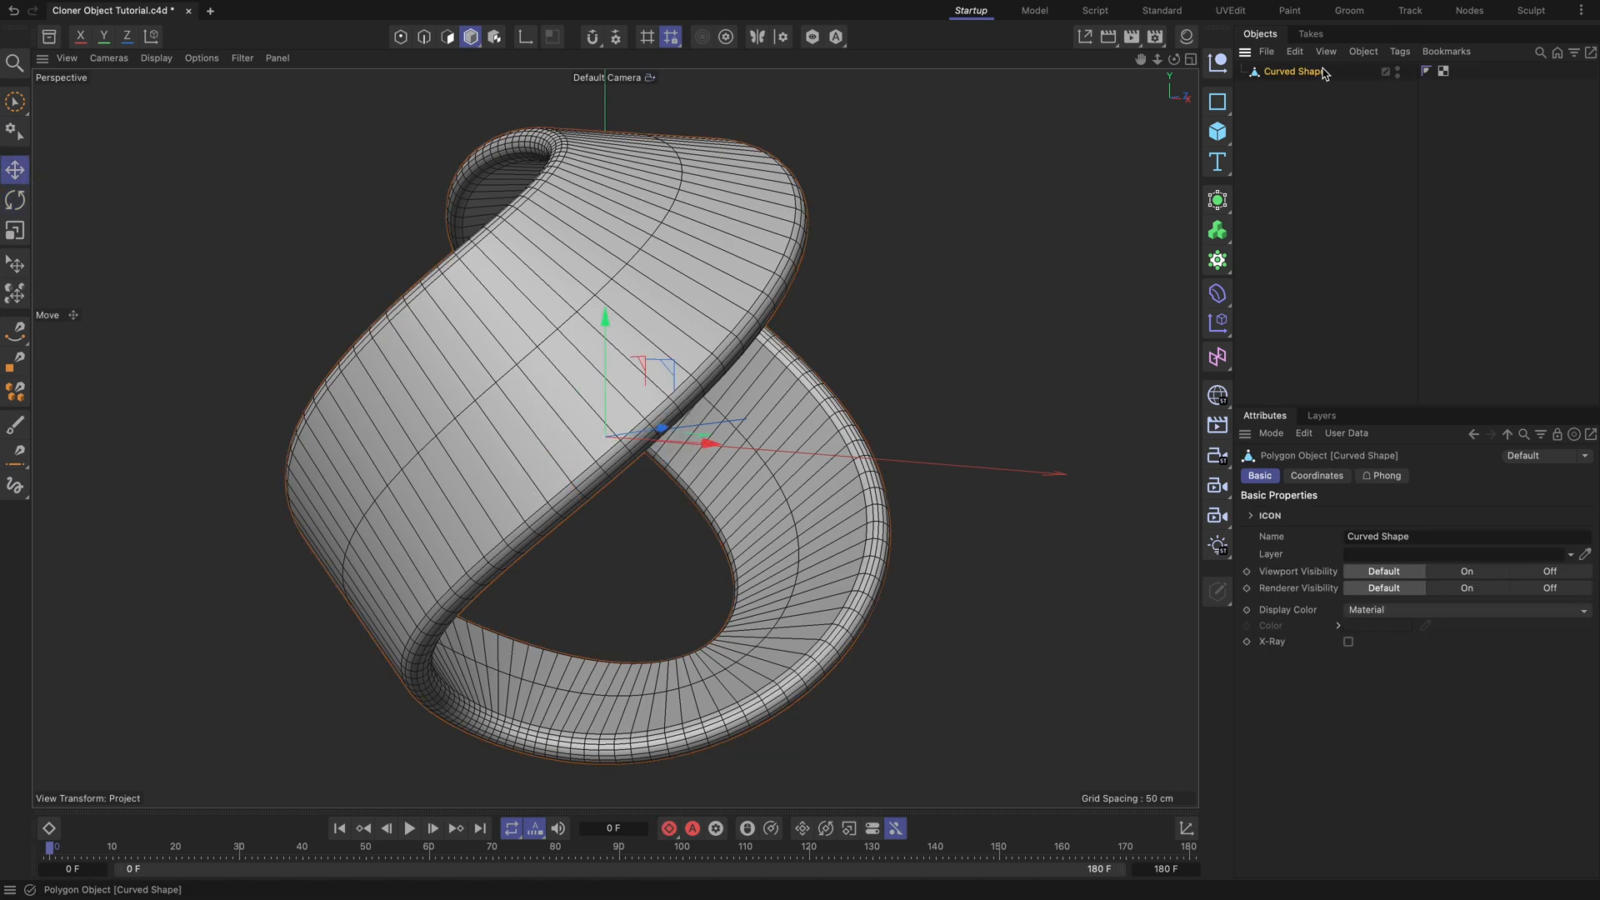
{"action": "left_click", "coordinate": [423, 37]}
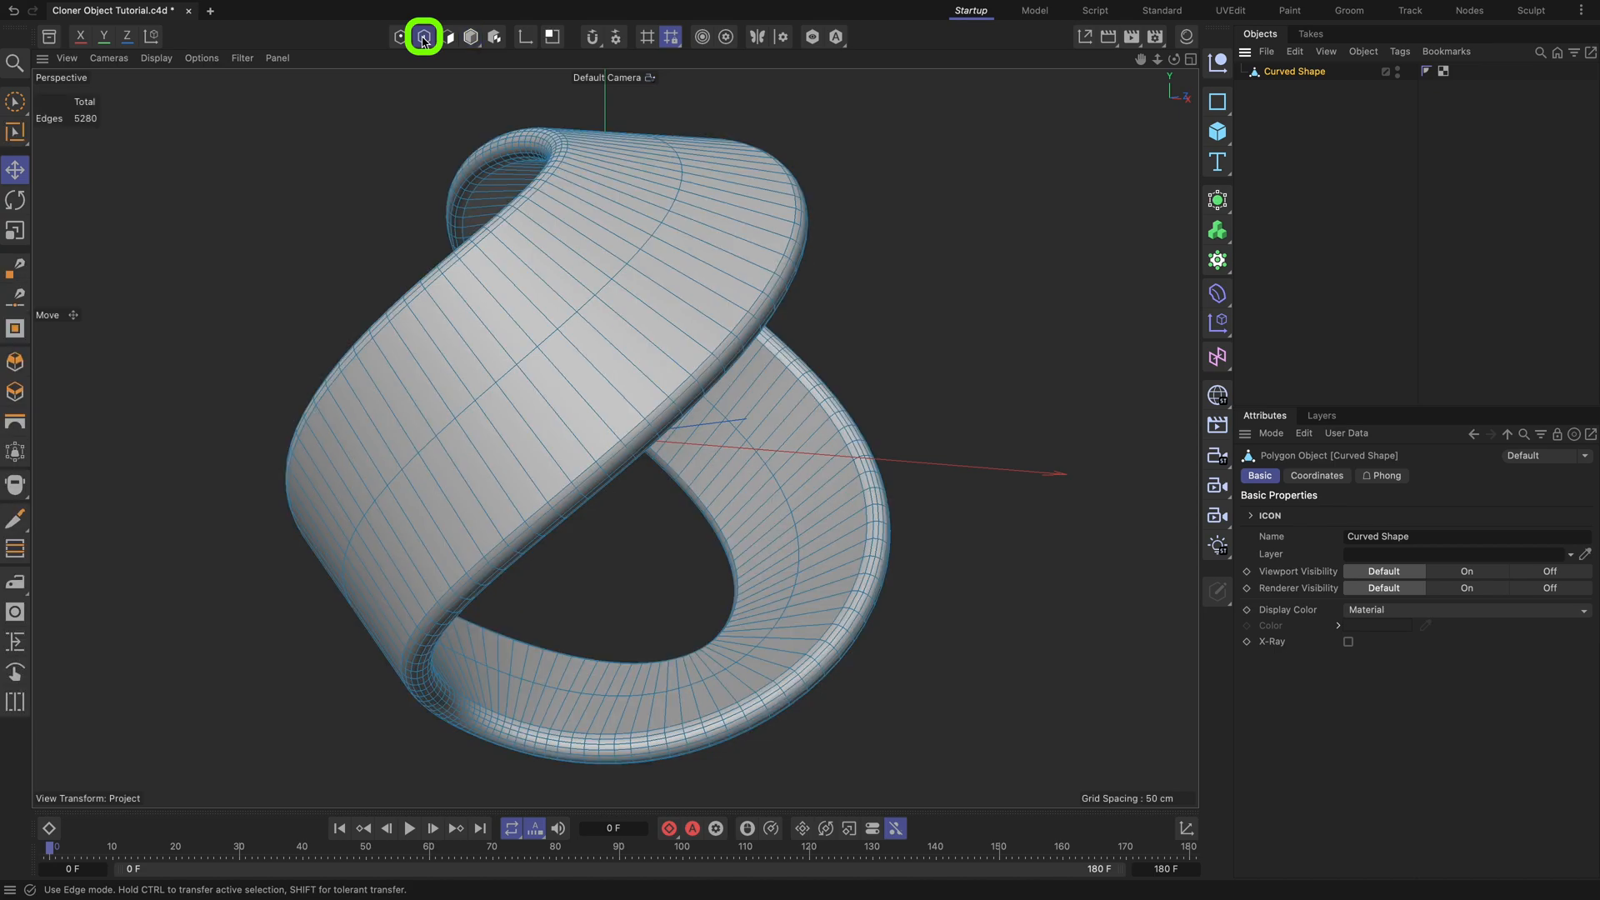
{"action": "left_click", "coordinate": [421, 37]}
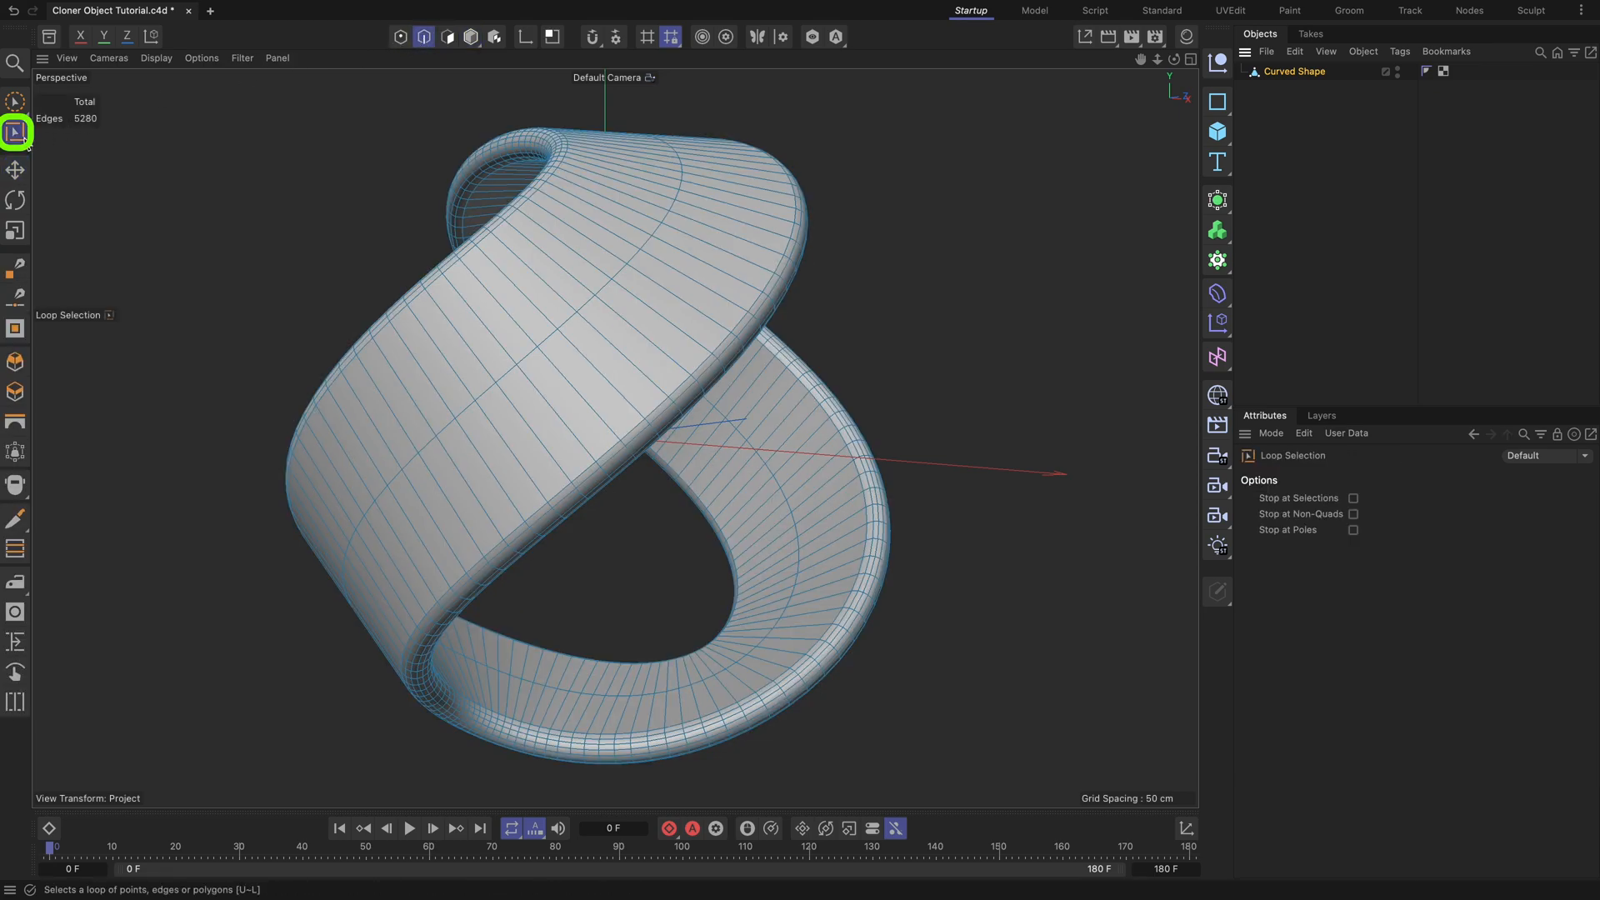
{"action": "left_click", "coordinate": [624, 289]}
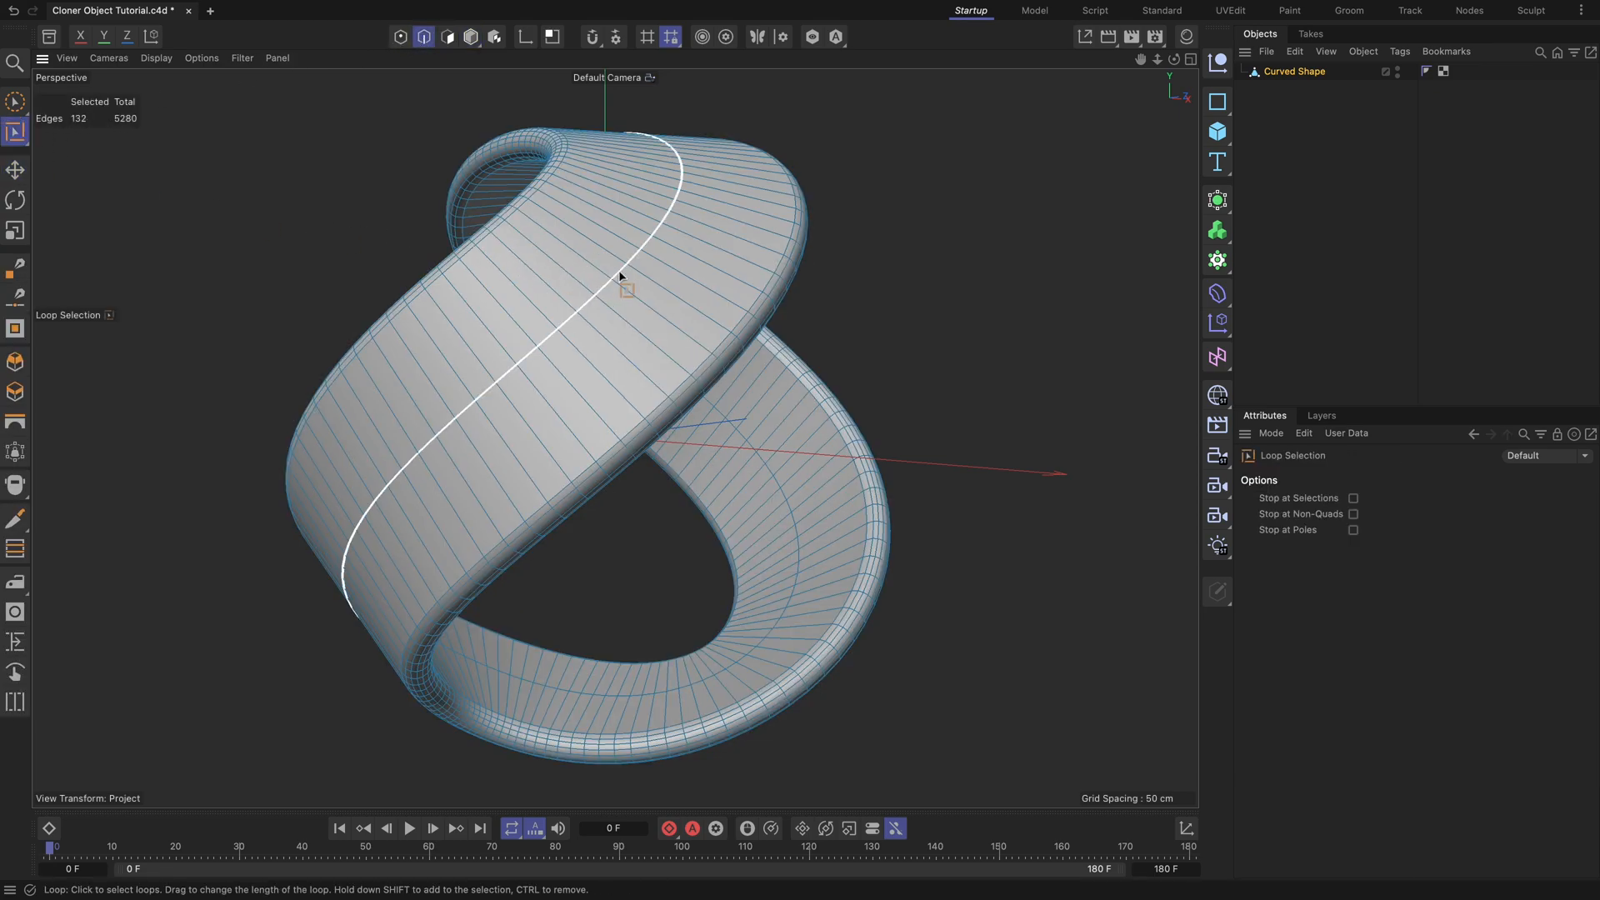
{"action": "right_click", "coordinate": [627, 289]}
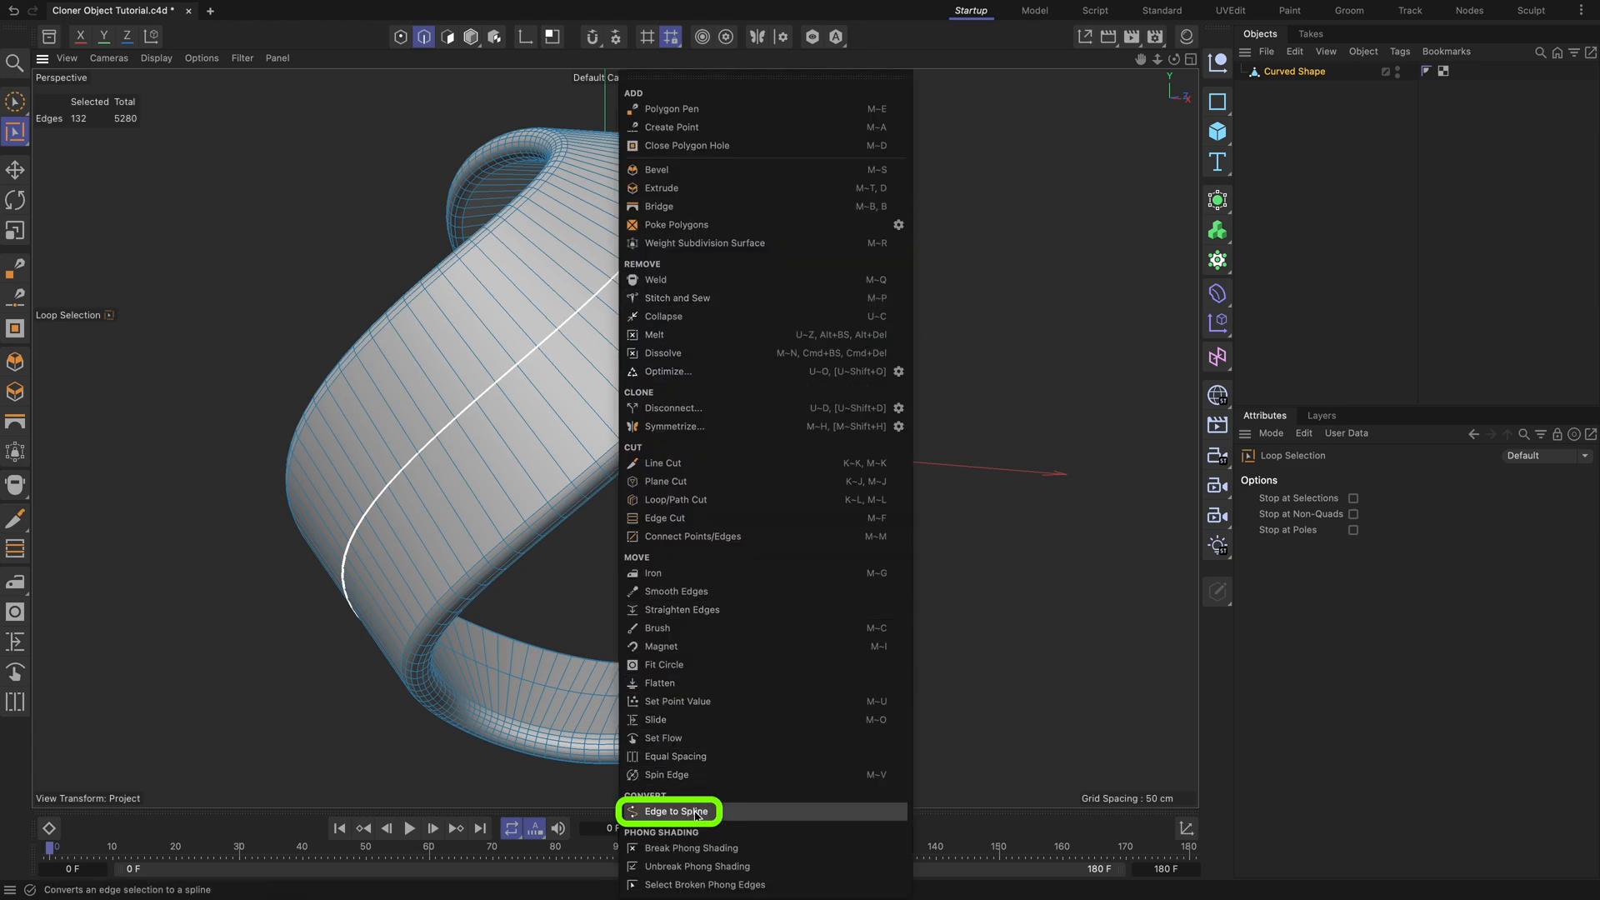
{"action": "left_click", "coordinate": [673, 811]}
{"action": "type", "text": "8"}
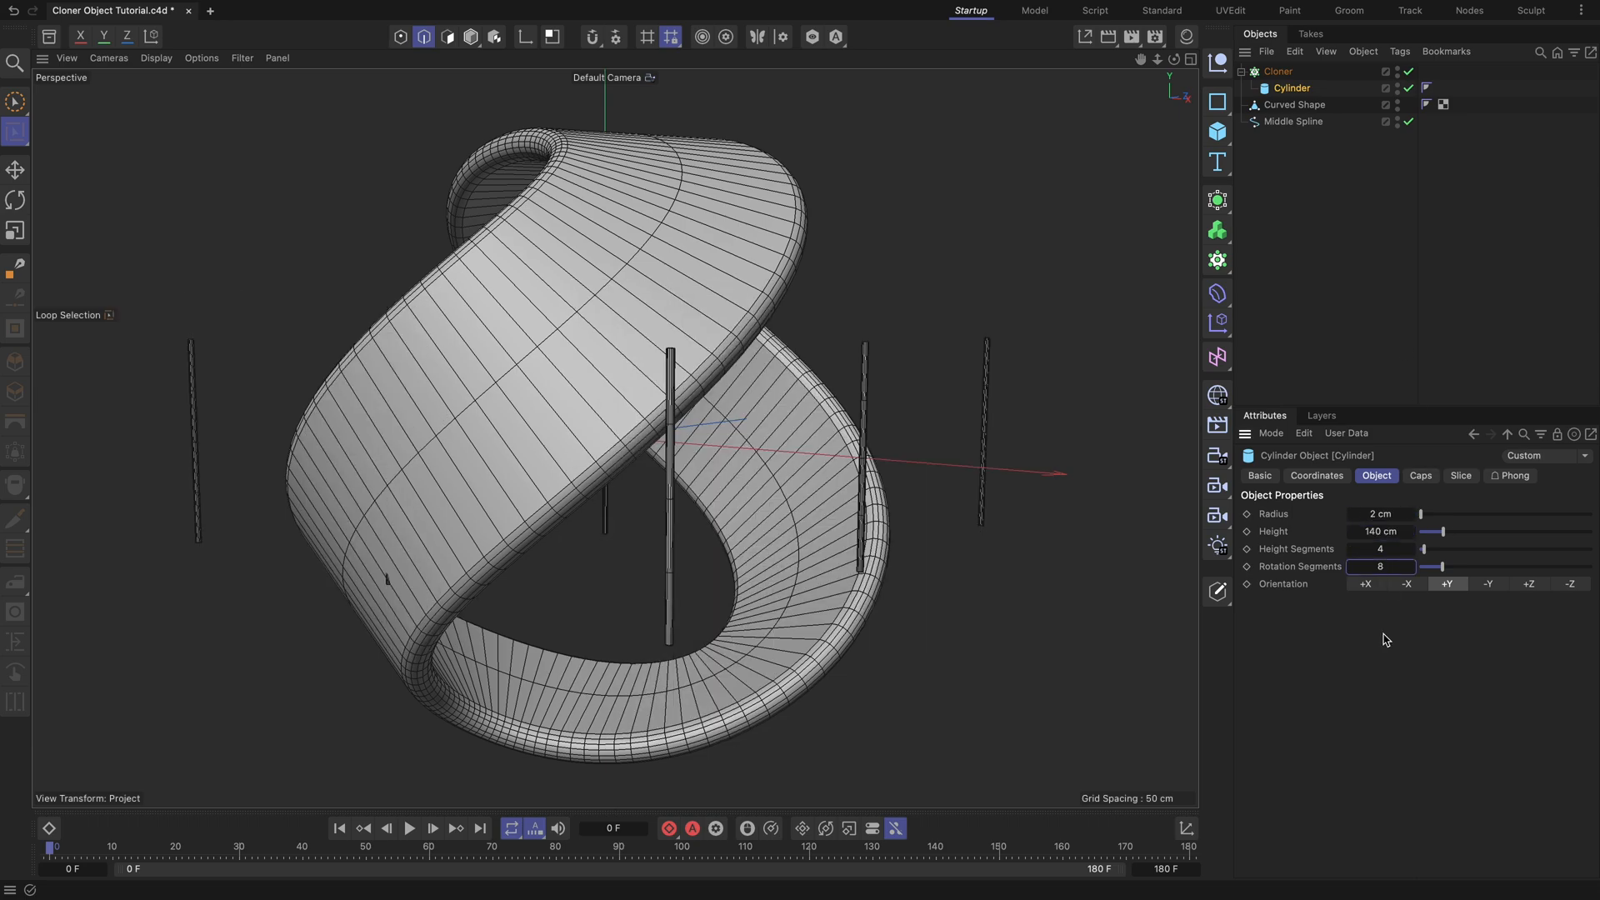
- Set the Cloner to Object mode on Middle Spline with Count 100
{"action": "left_click", "coordinate": [1277, 70]}
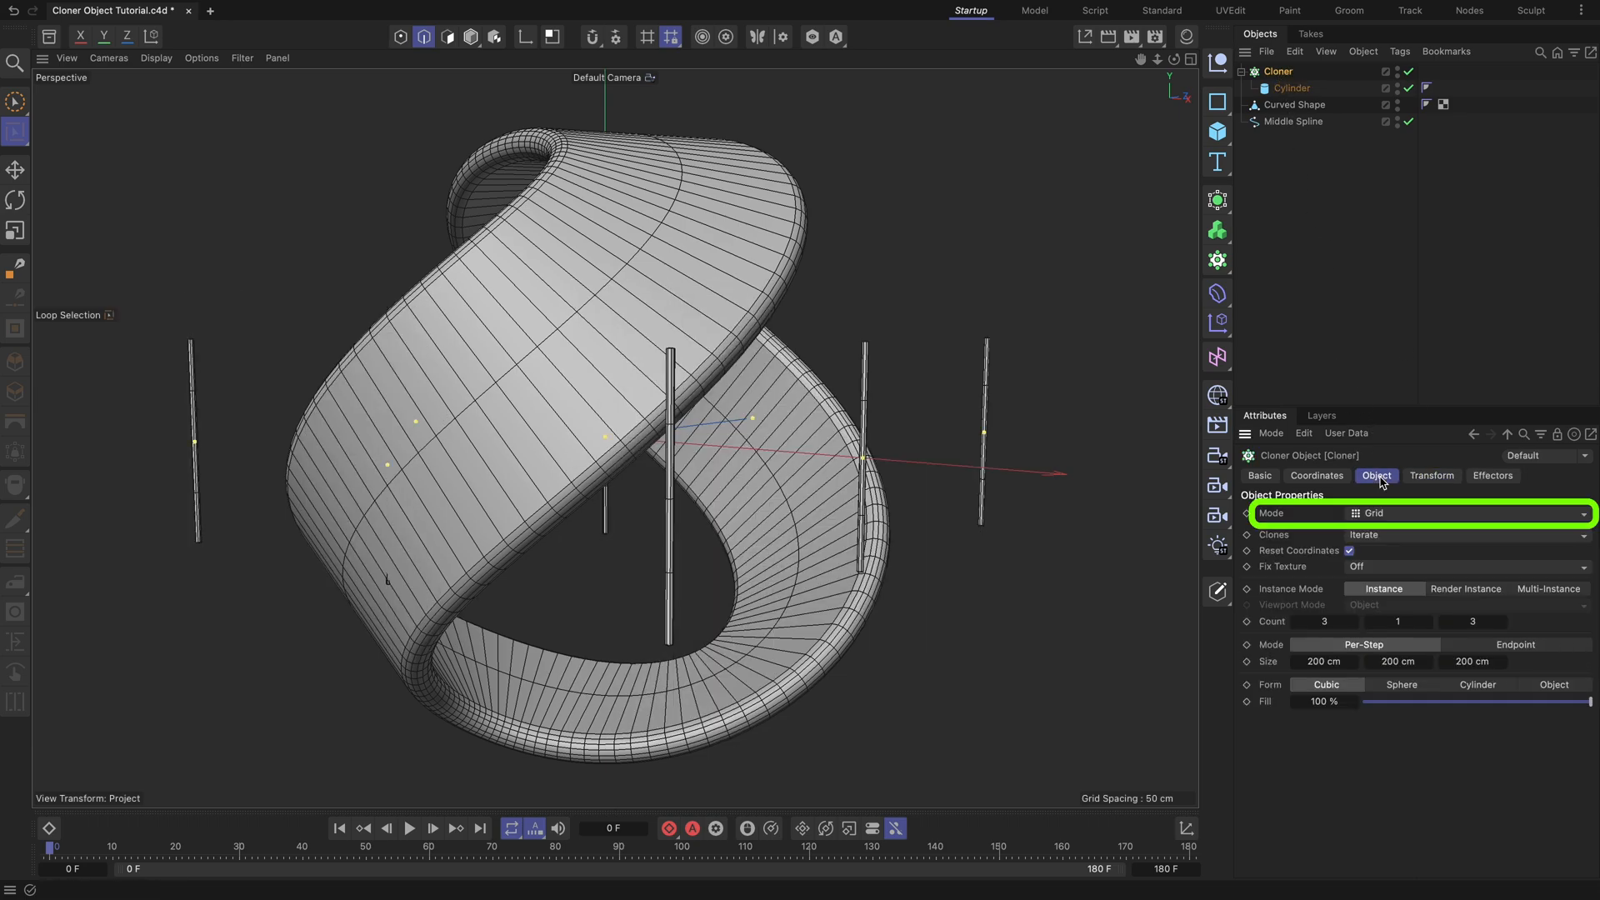
{"action": "left_click", "coordinate": [1417, 512]}
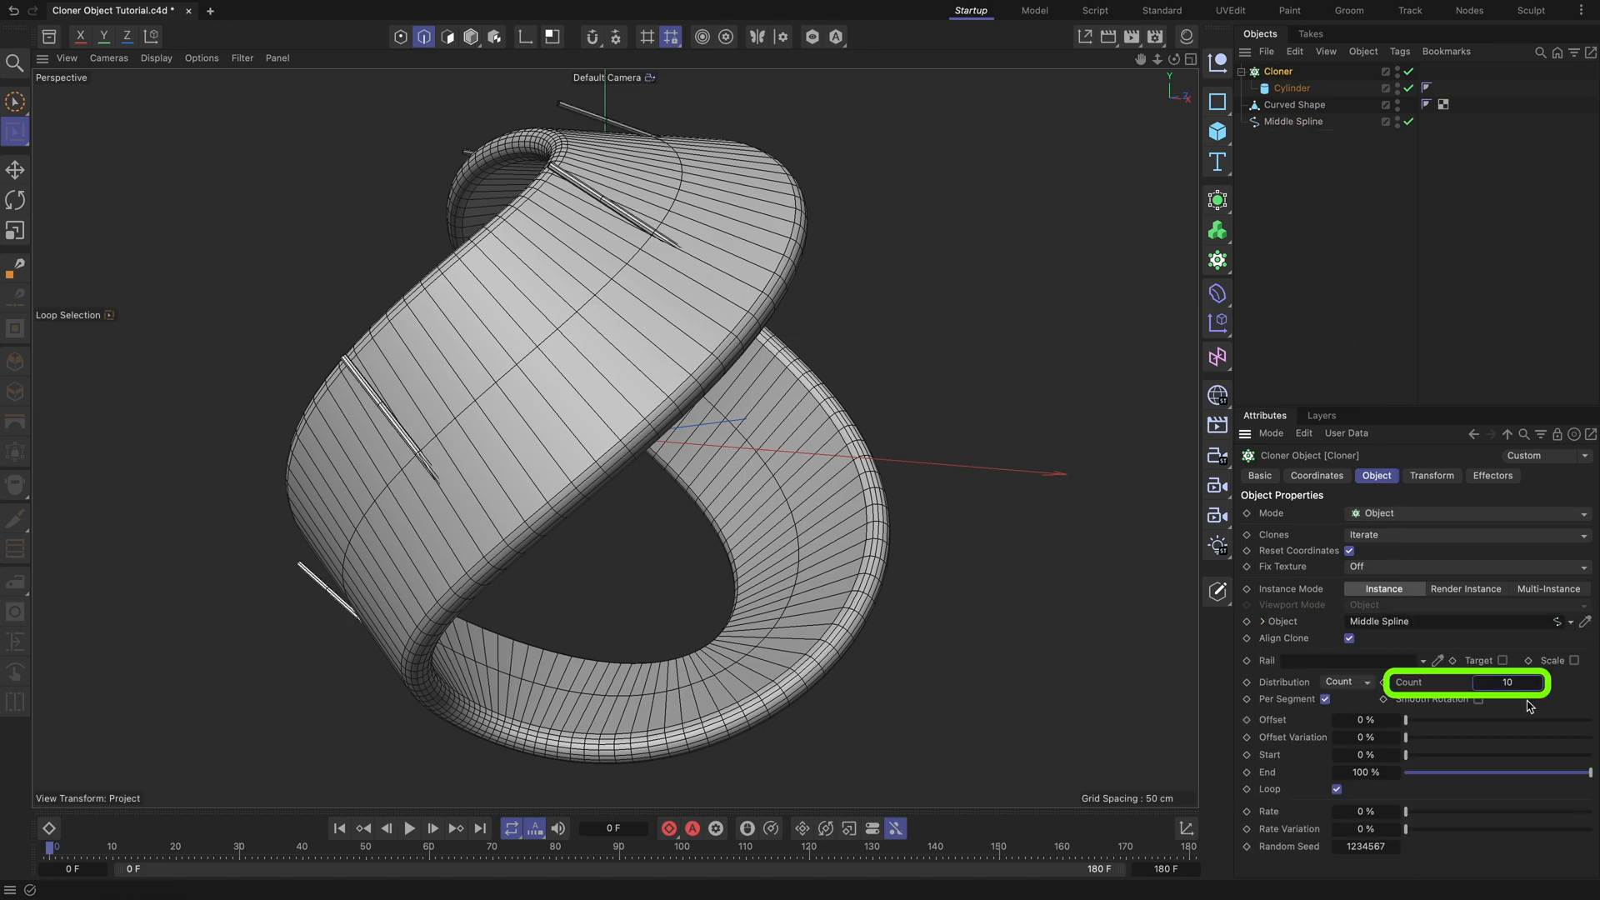
{"action": "type", "text": "100"}
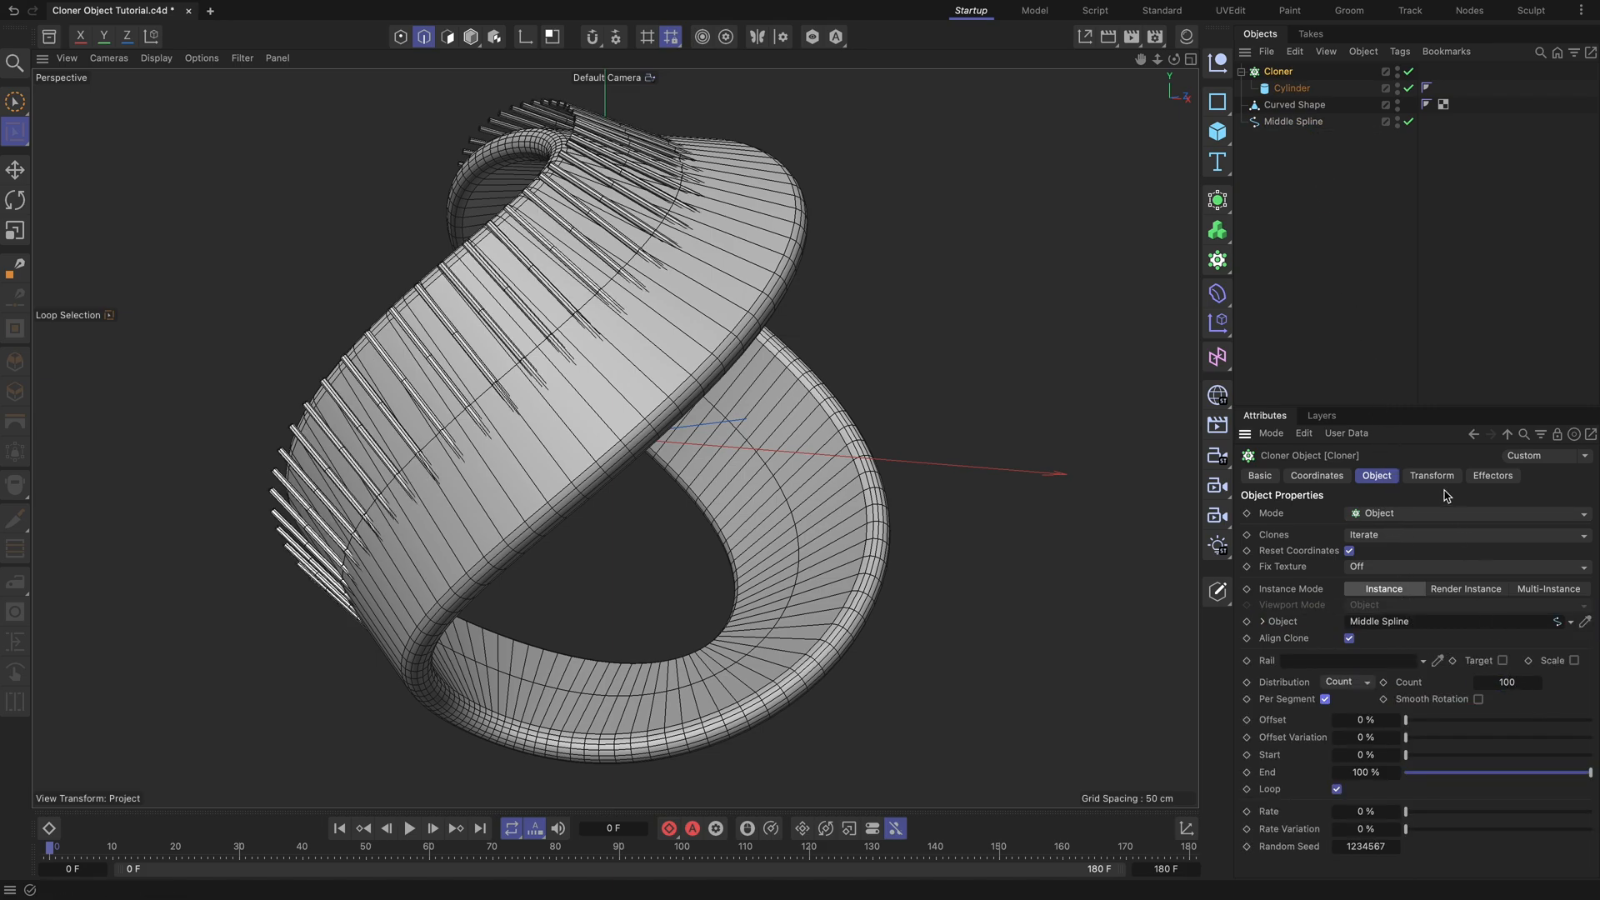
- Set the Cloner's Transform R.B rotation to 170°
{"action": "left_click", "coordinate": [1431, 476]}
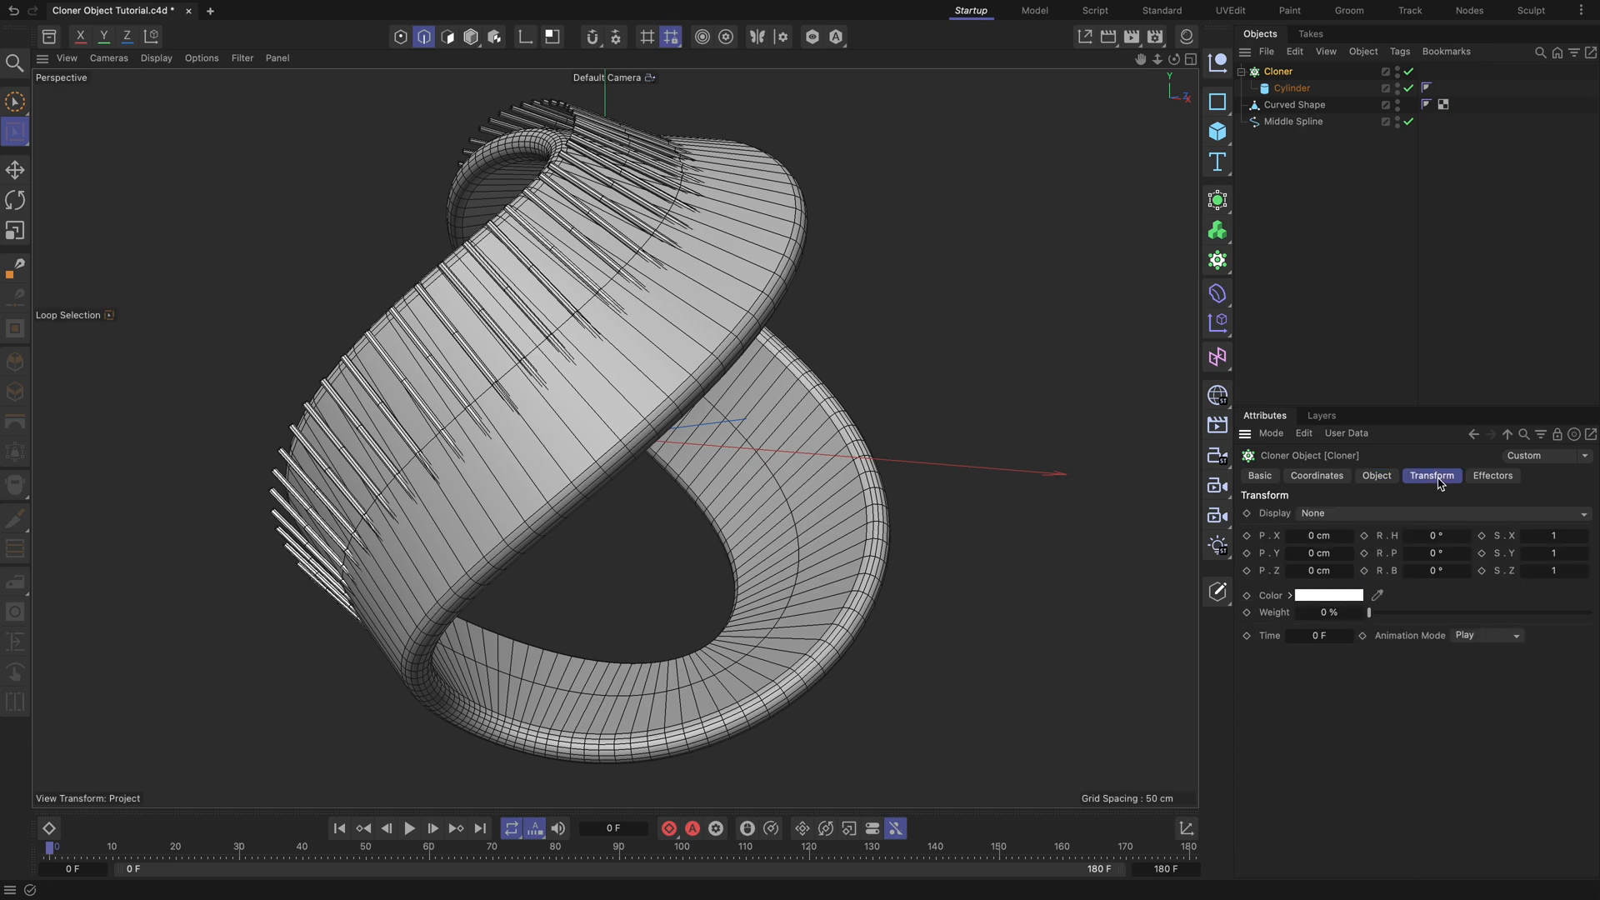
{"action": "left_click", "coordinate": [1422, 570]}
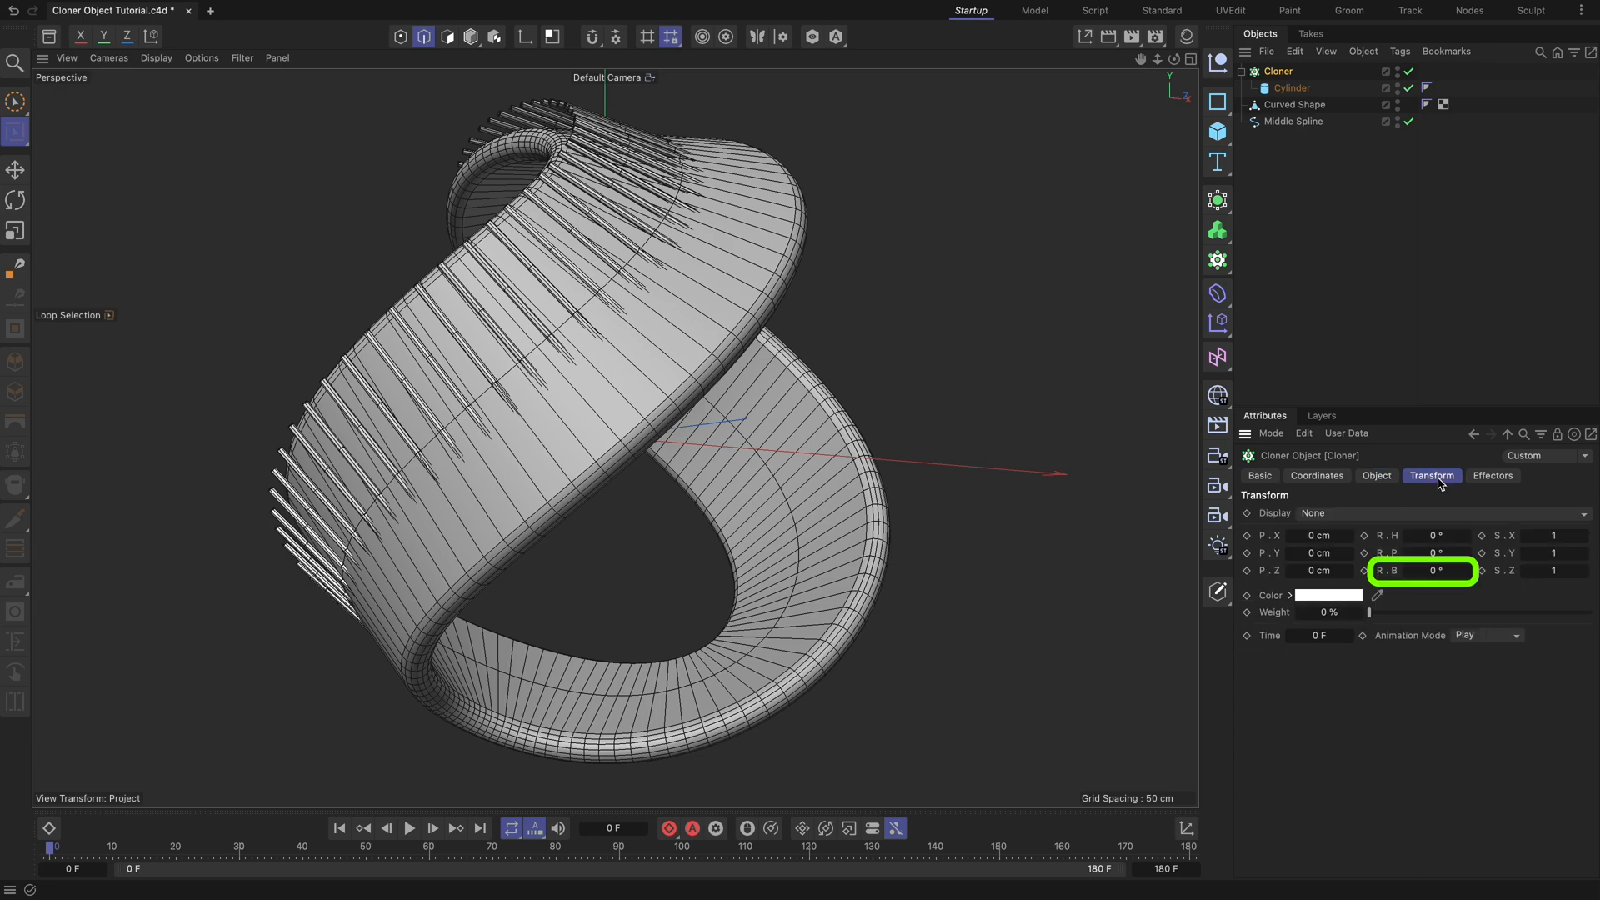
{"action": "left_click", "coordinate": [1437, 570]}
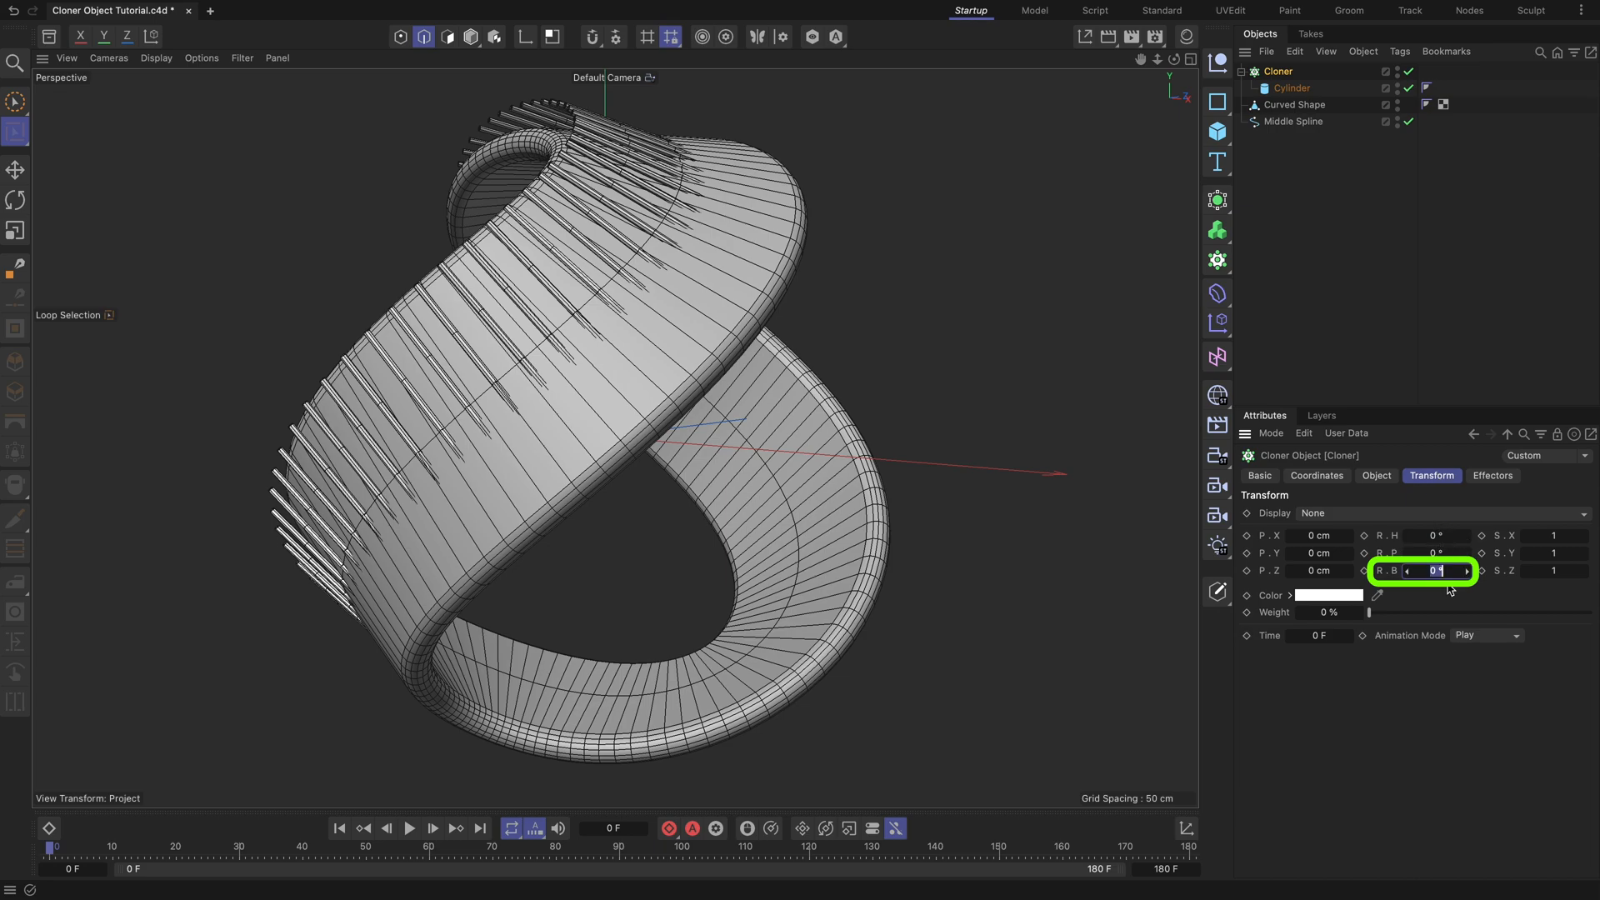
{"action": "type", "text": "170"}
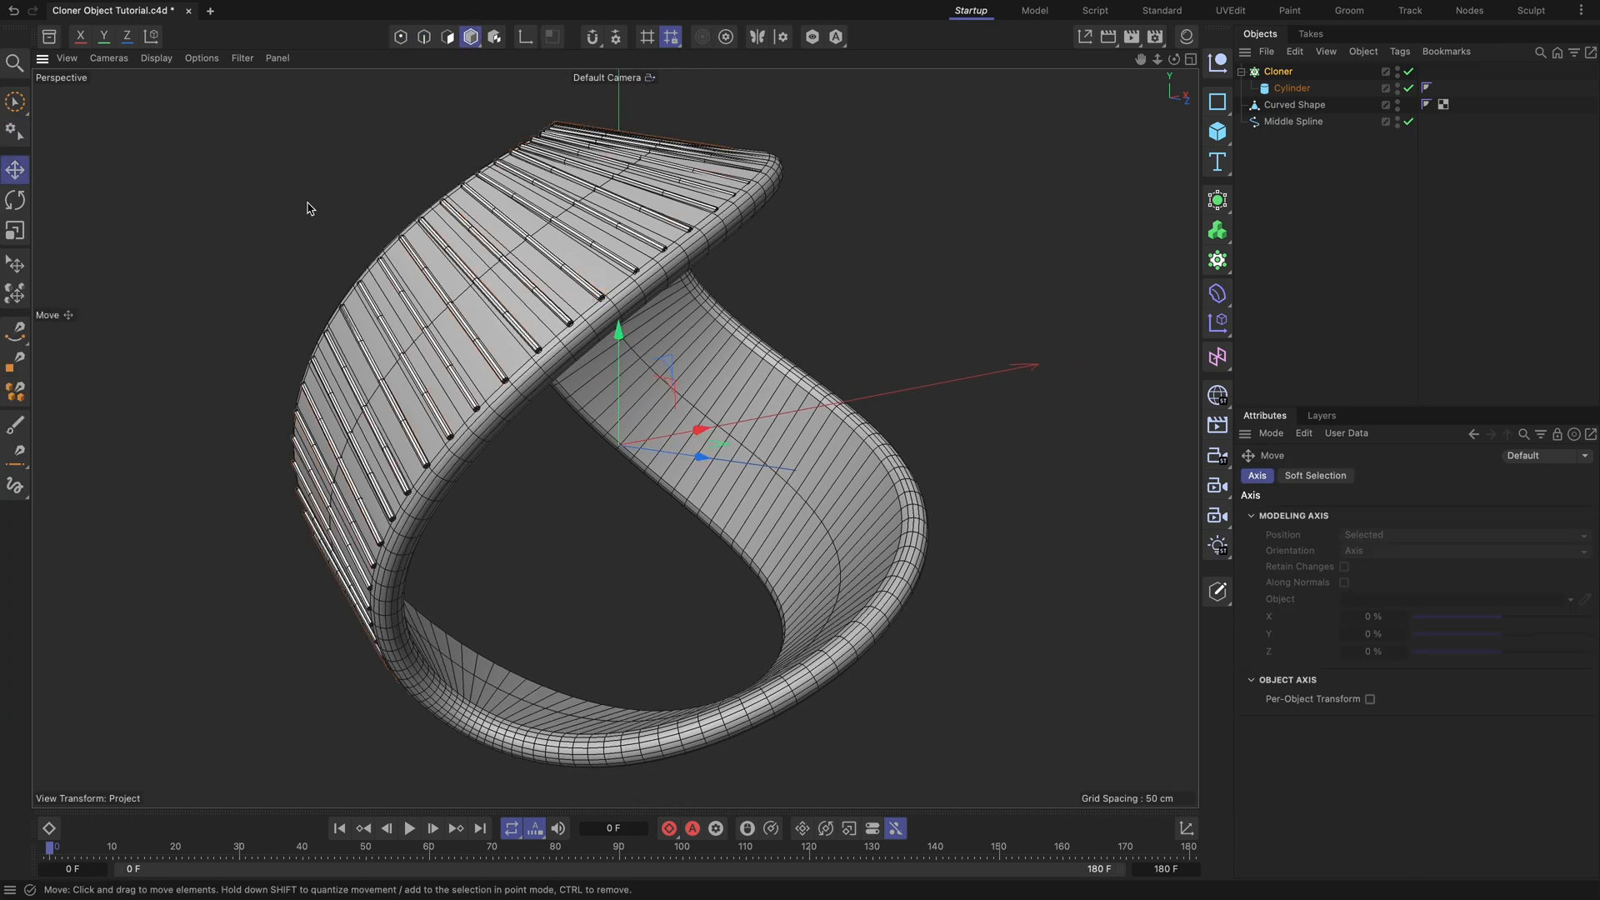
- Isolate Curved Shape 2, loop-select a polygon loop, and extrude it about 34 cm
{"action": "double_click", "coordinate": [1299, 121]}
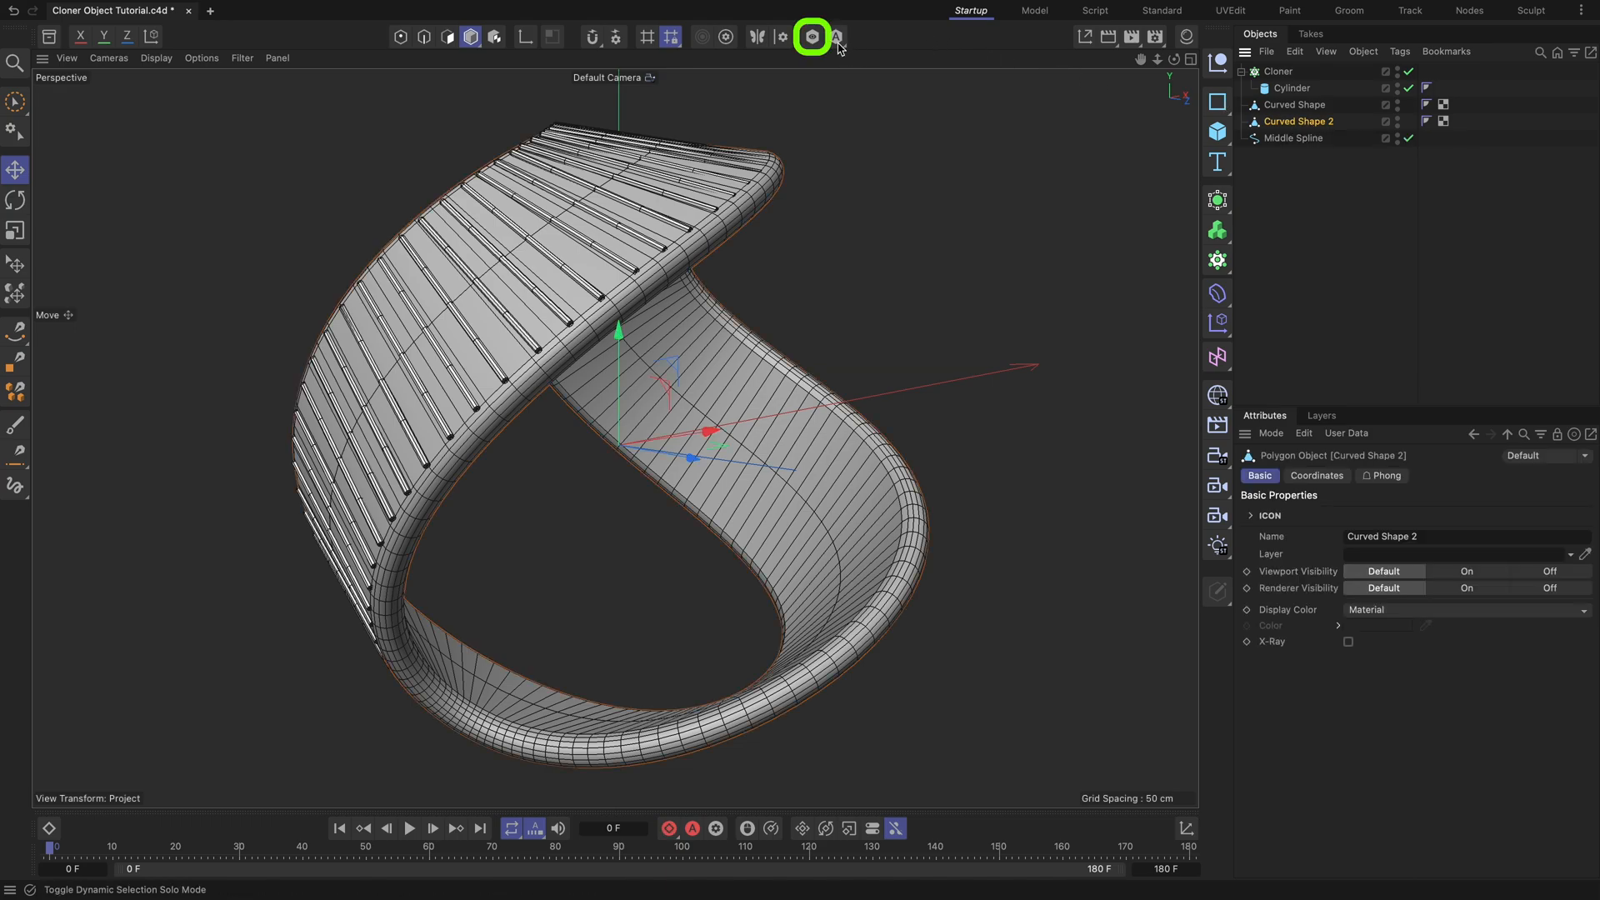
{"action": "left_click", "coordinate": [446, 37]}
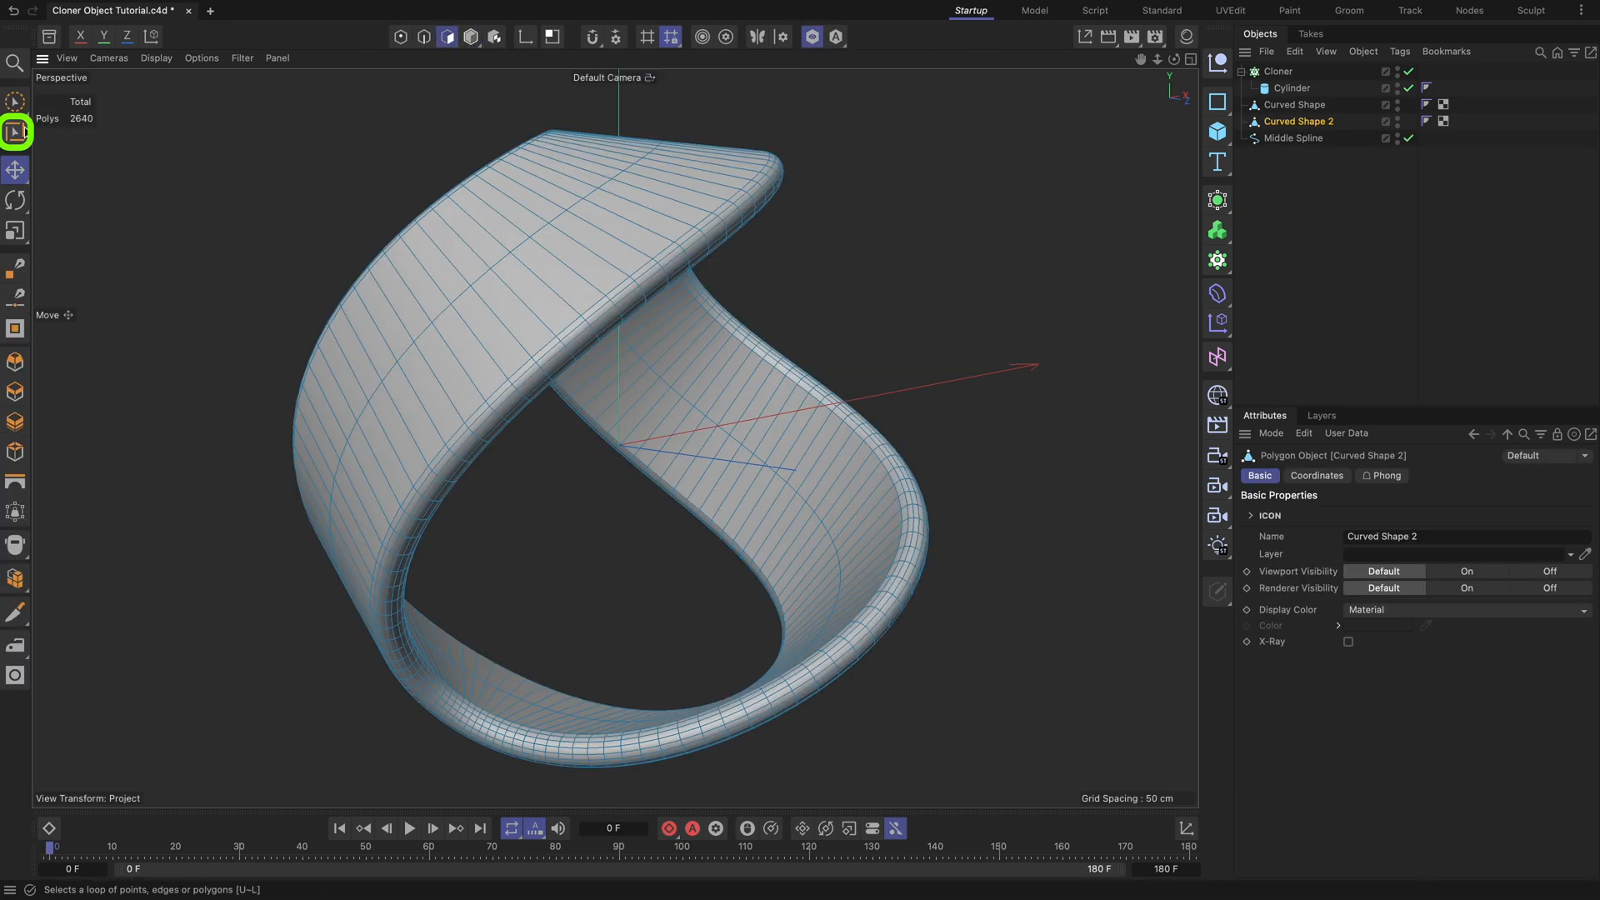
{"action": "left_click", "coordinate": [15, 391]}
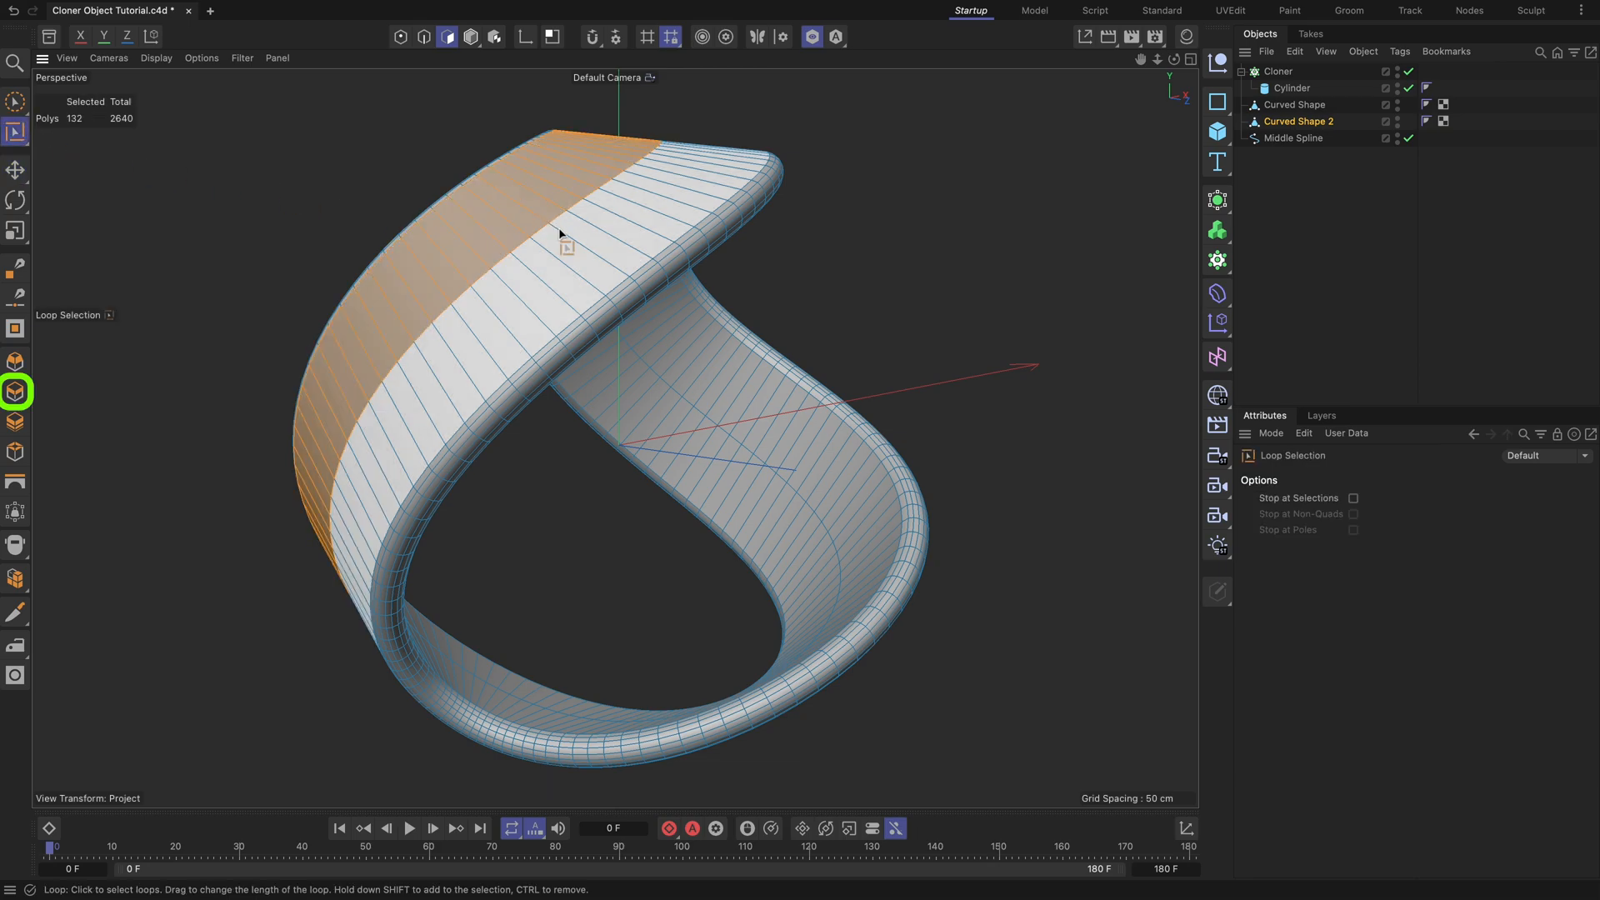
{"action": "left_click", "coordinate": [15, 391]}
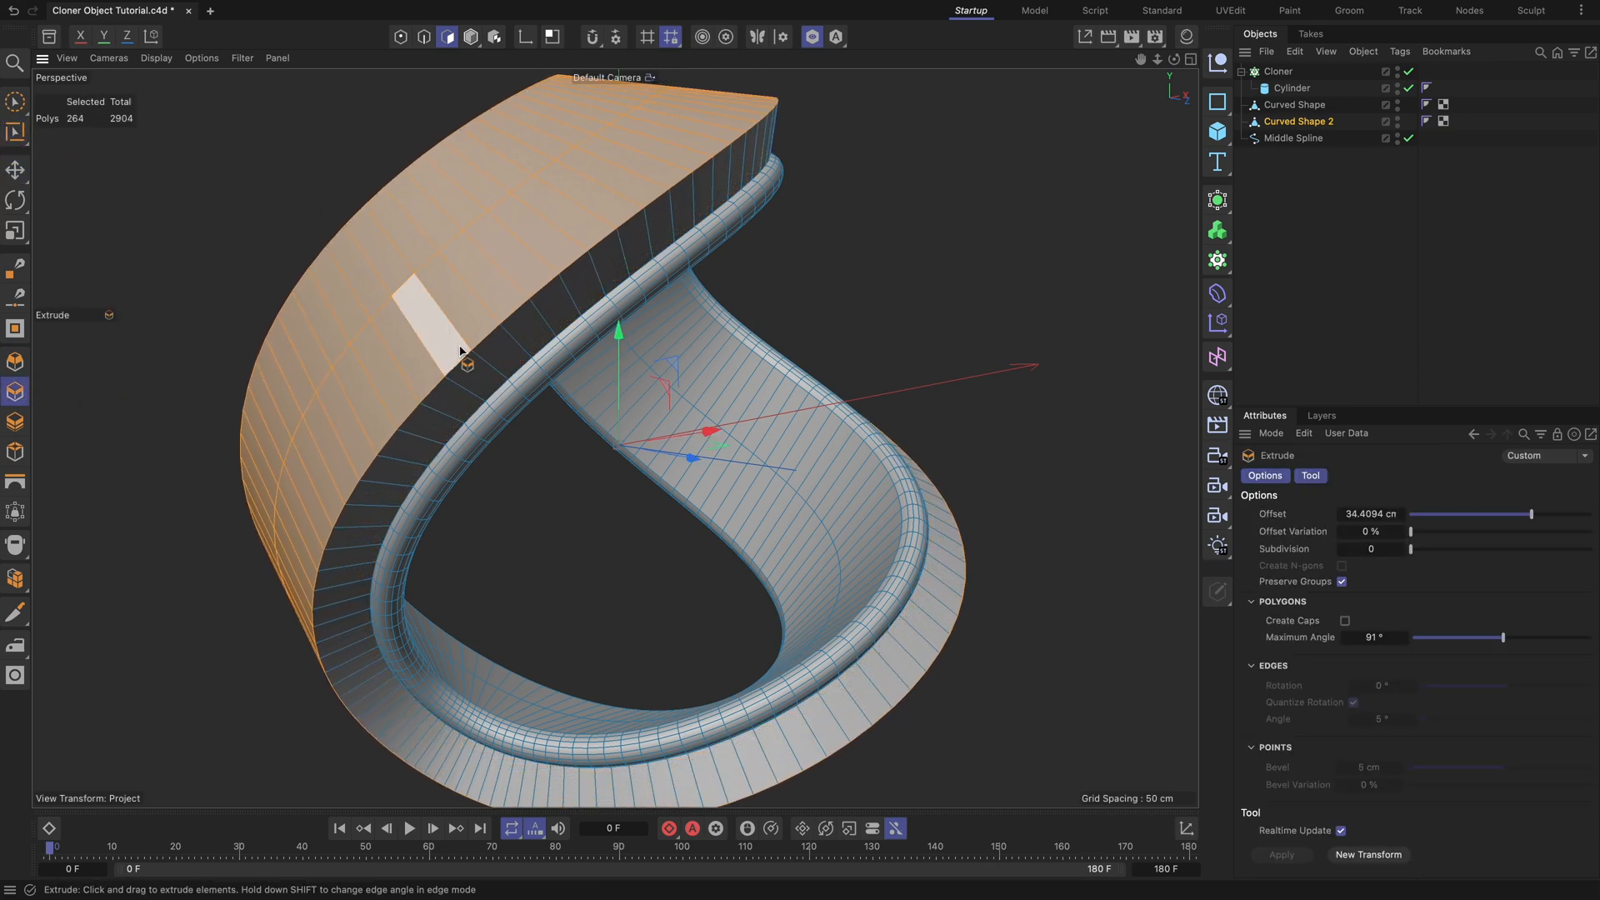
- Convert the extruded strip's middle edge loop to a spline and rename it Rail
{"action": "left_click", "coordinate": [422, 37]}
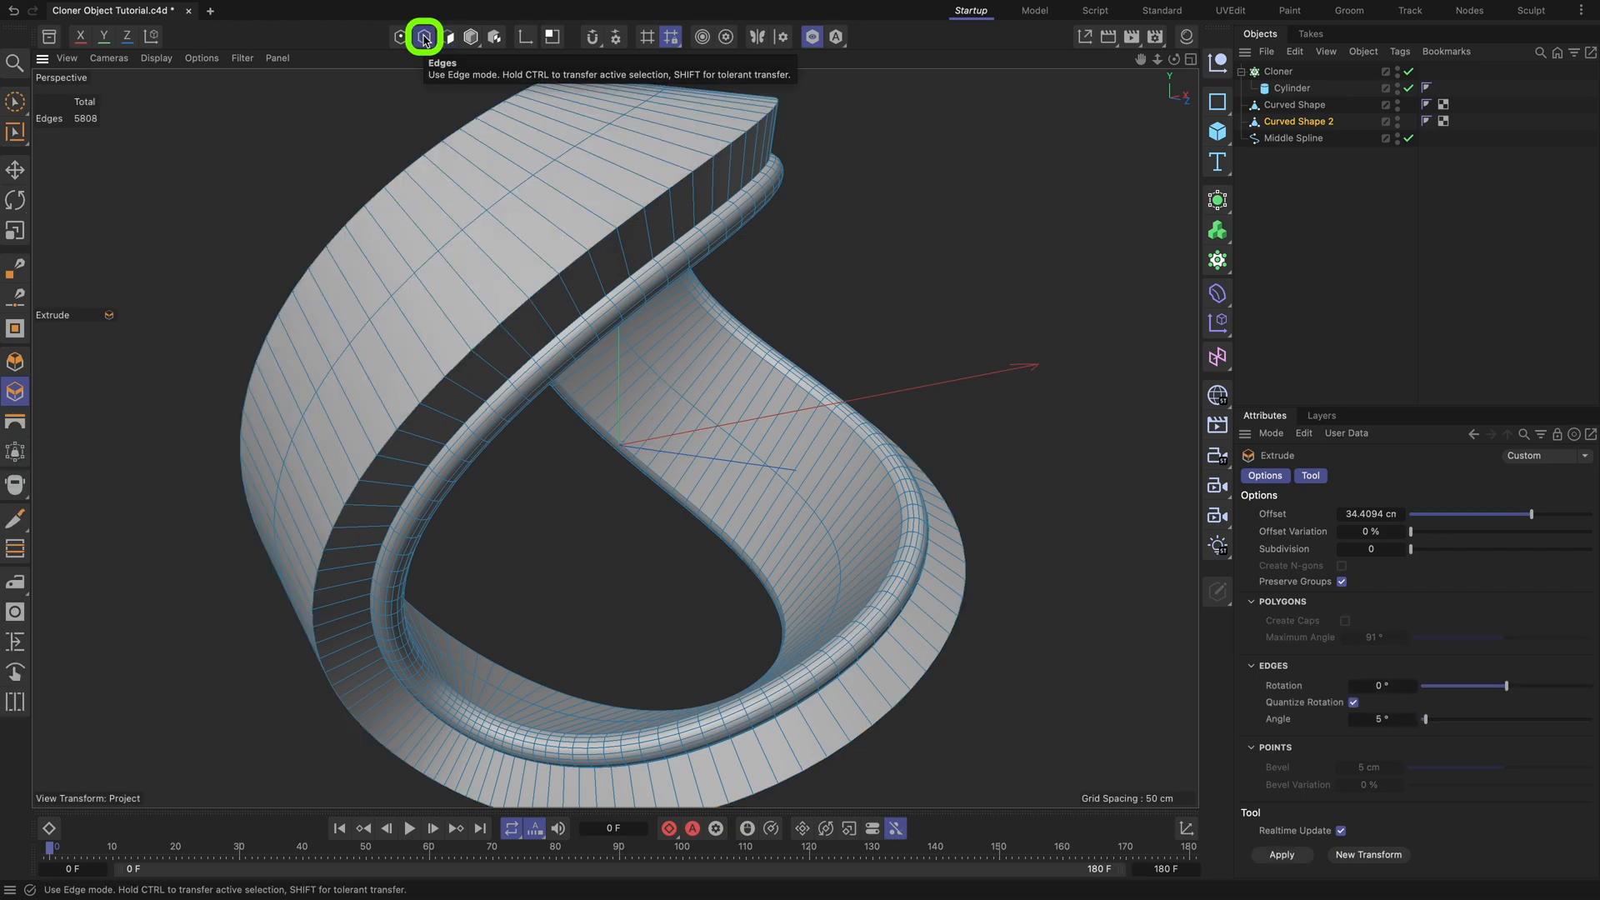
{"action": "left_click", "coordinate": [17, 134]}
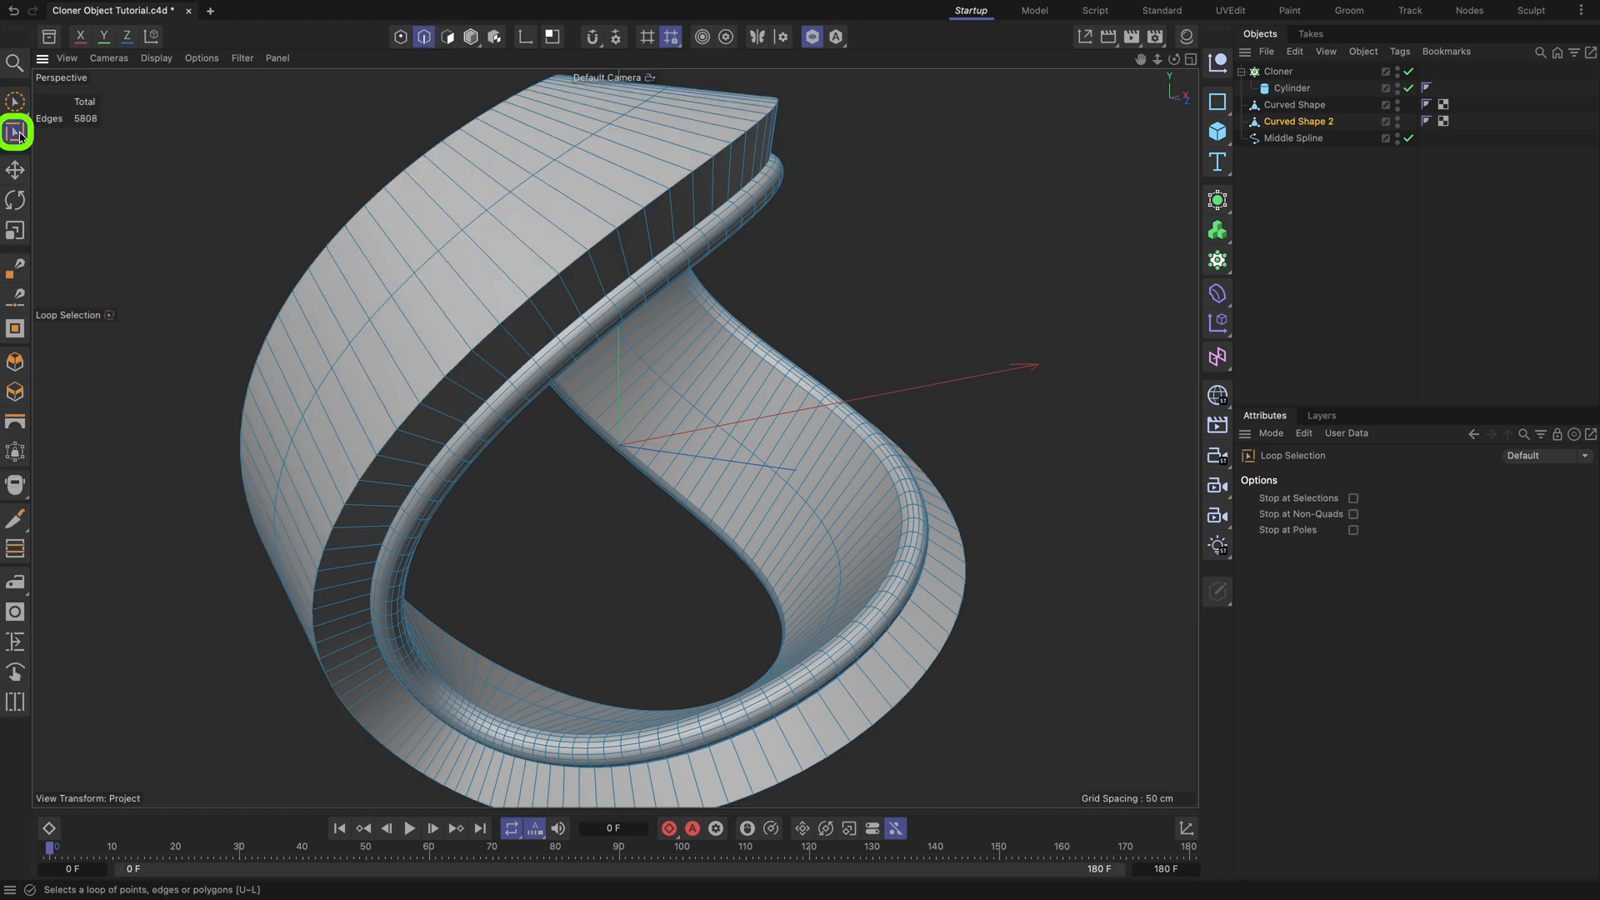
{"action": "mouse_move", "coordinate": [522, 207]}
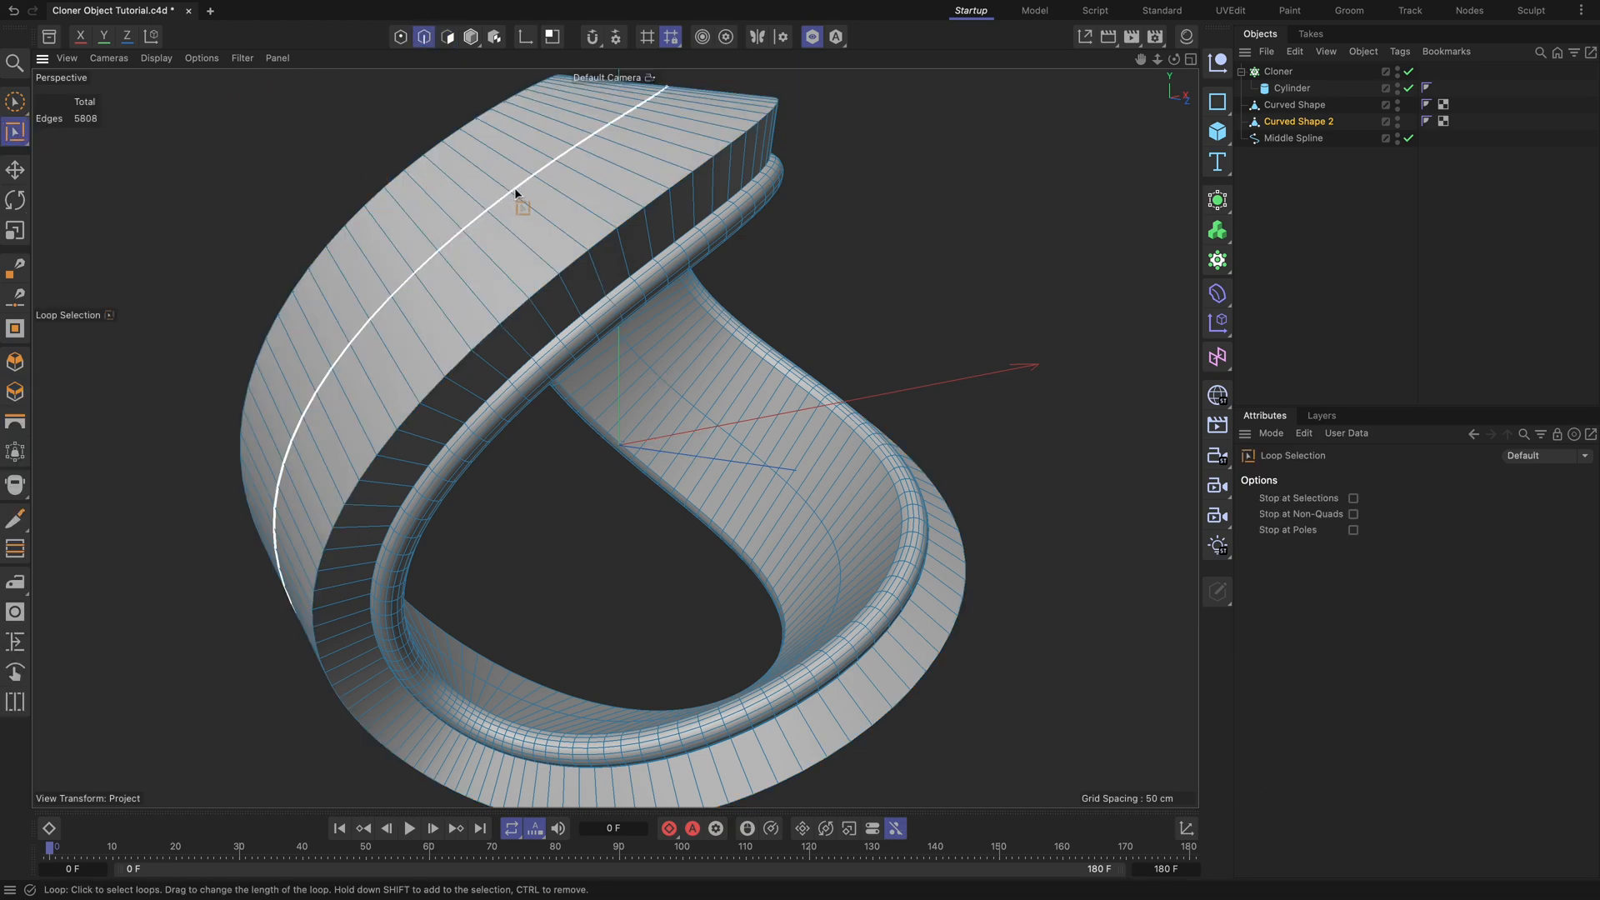
{"action": "left_click", "coordinate": [520, 204]}
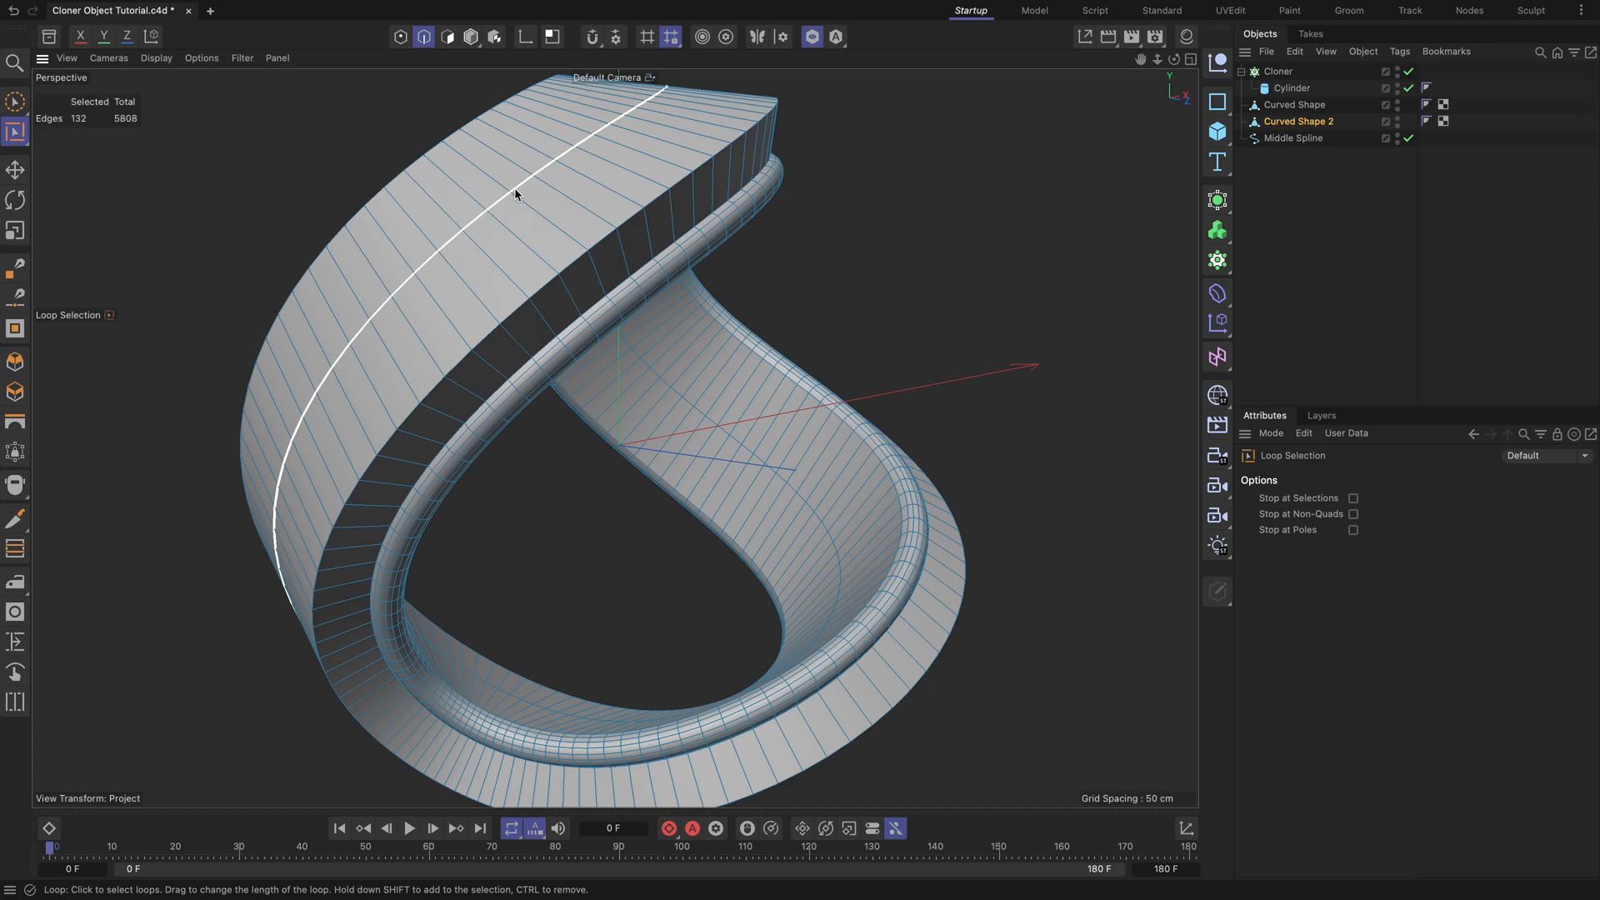
{"action": "right_click", "coordinate": [515, 194]}
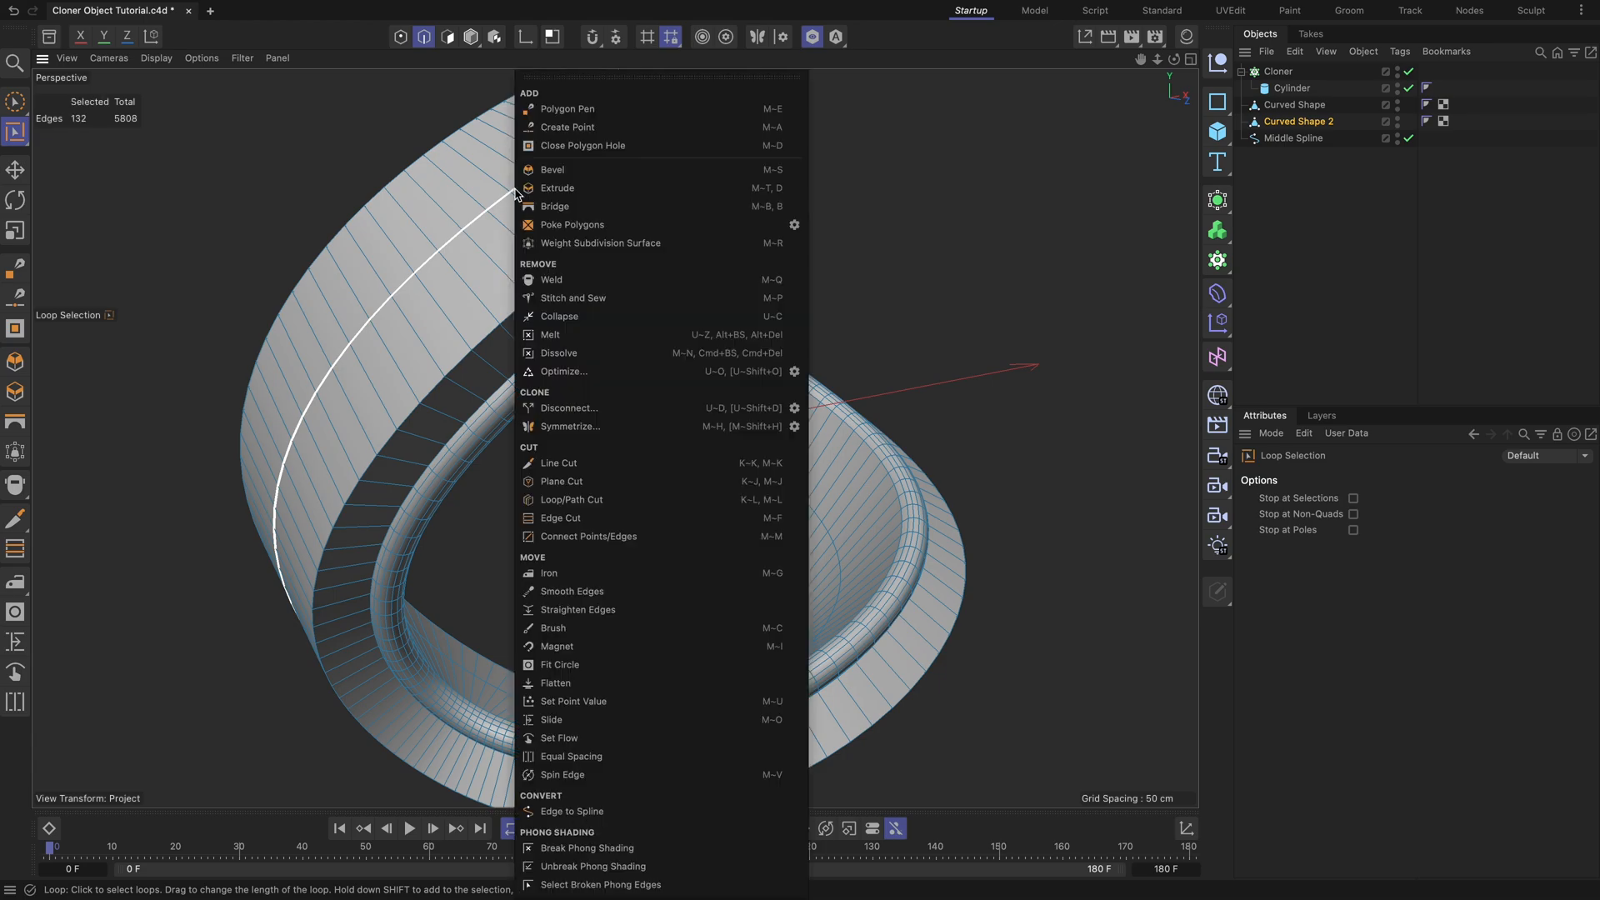
{"action": "mouse_move", "coordinate": [568, 811]}
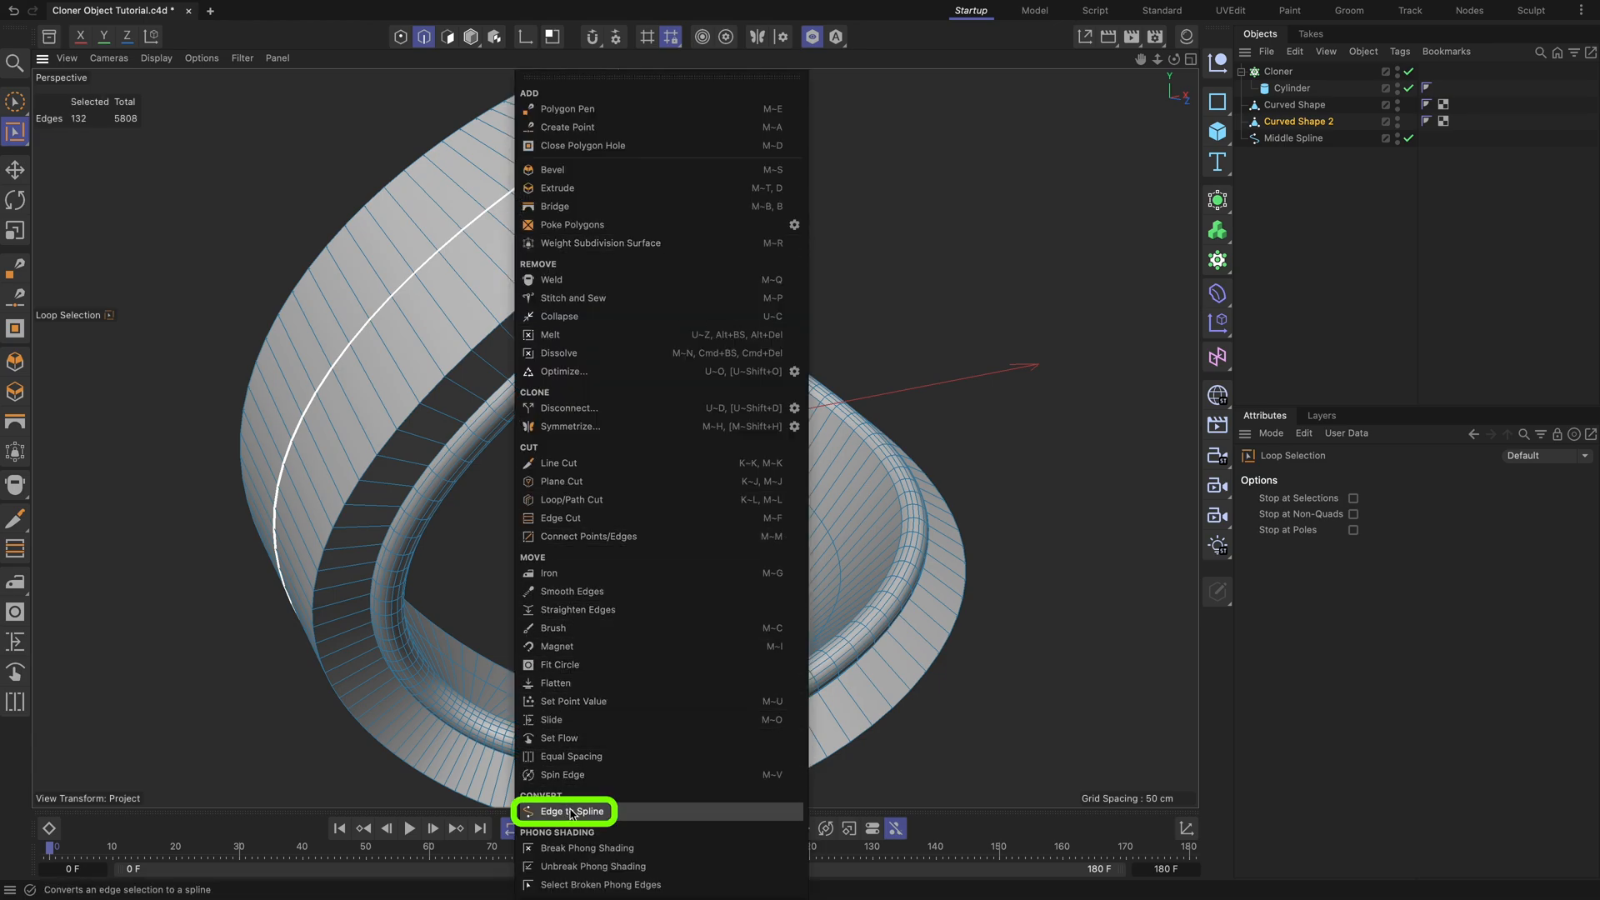
{"action": "left_click", "coordinate": [564, 810]}
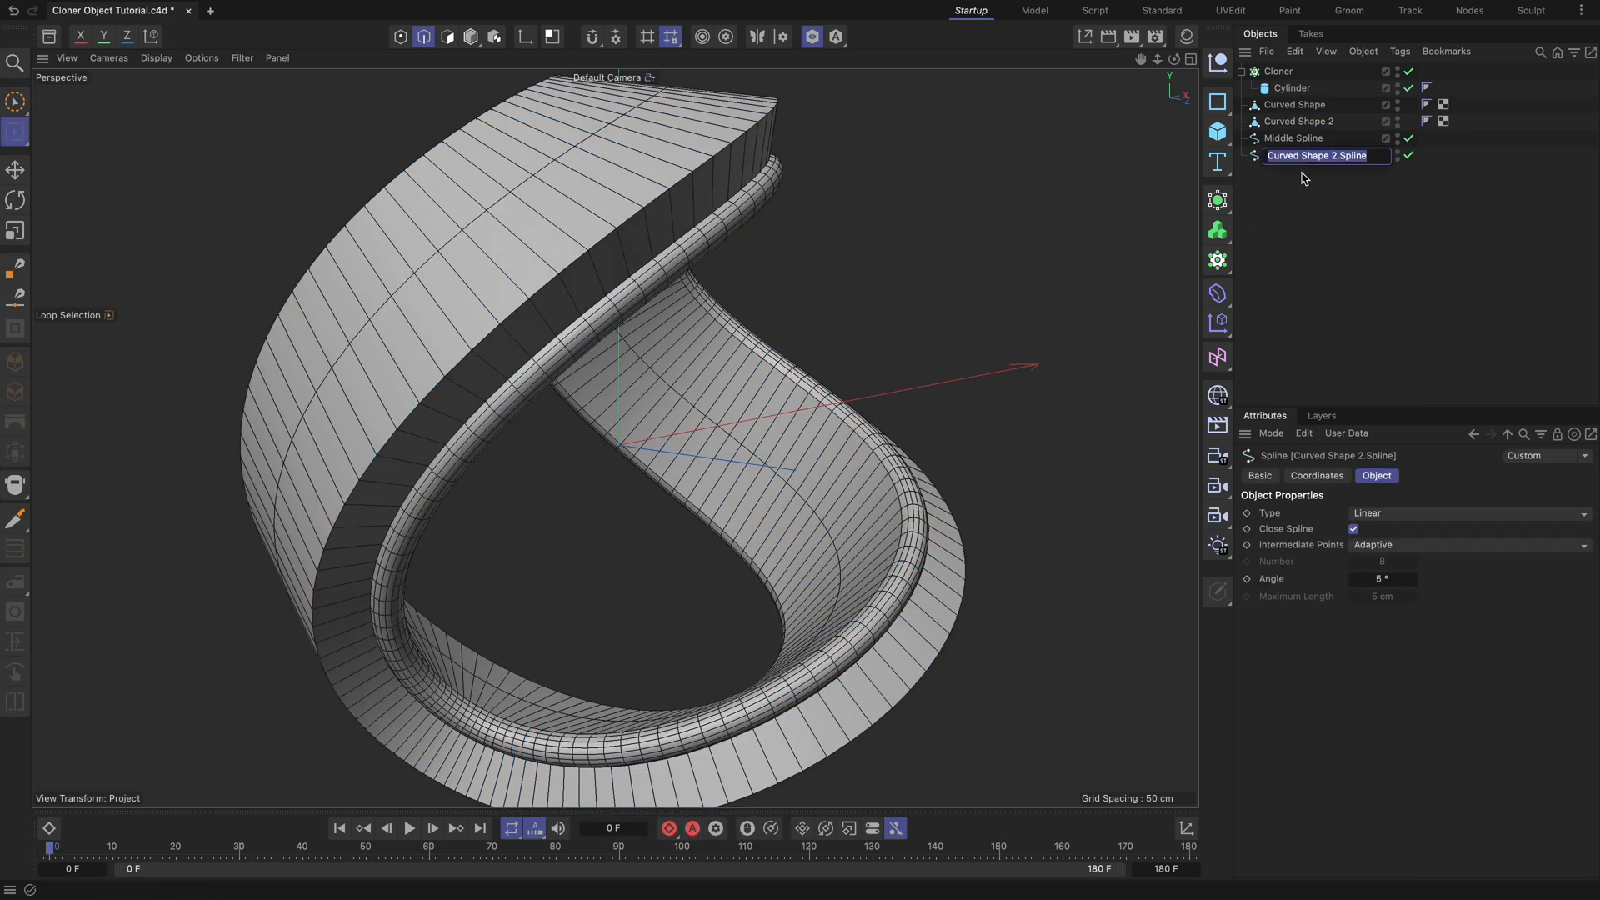
{"action": "left_click", "coordinate": [1296, 120]}
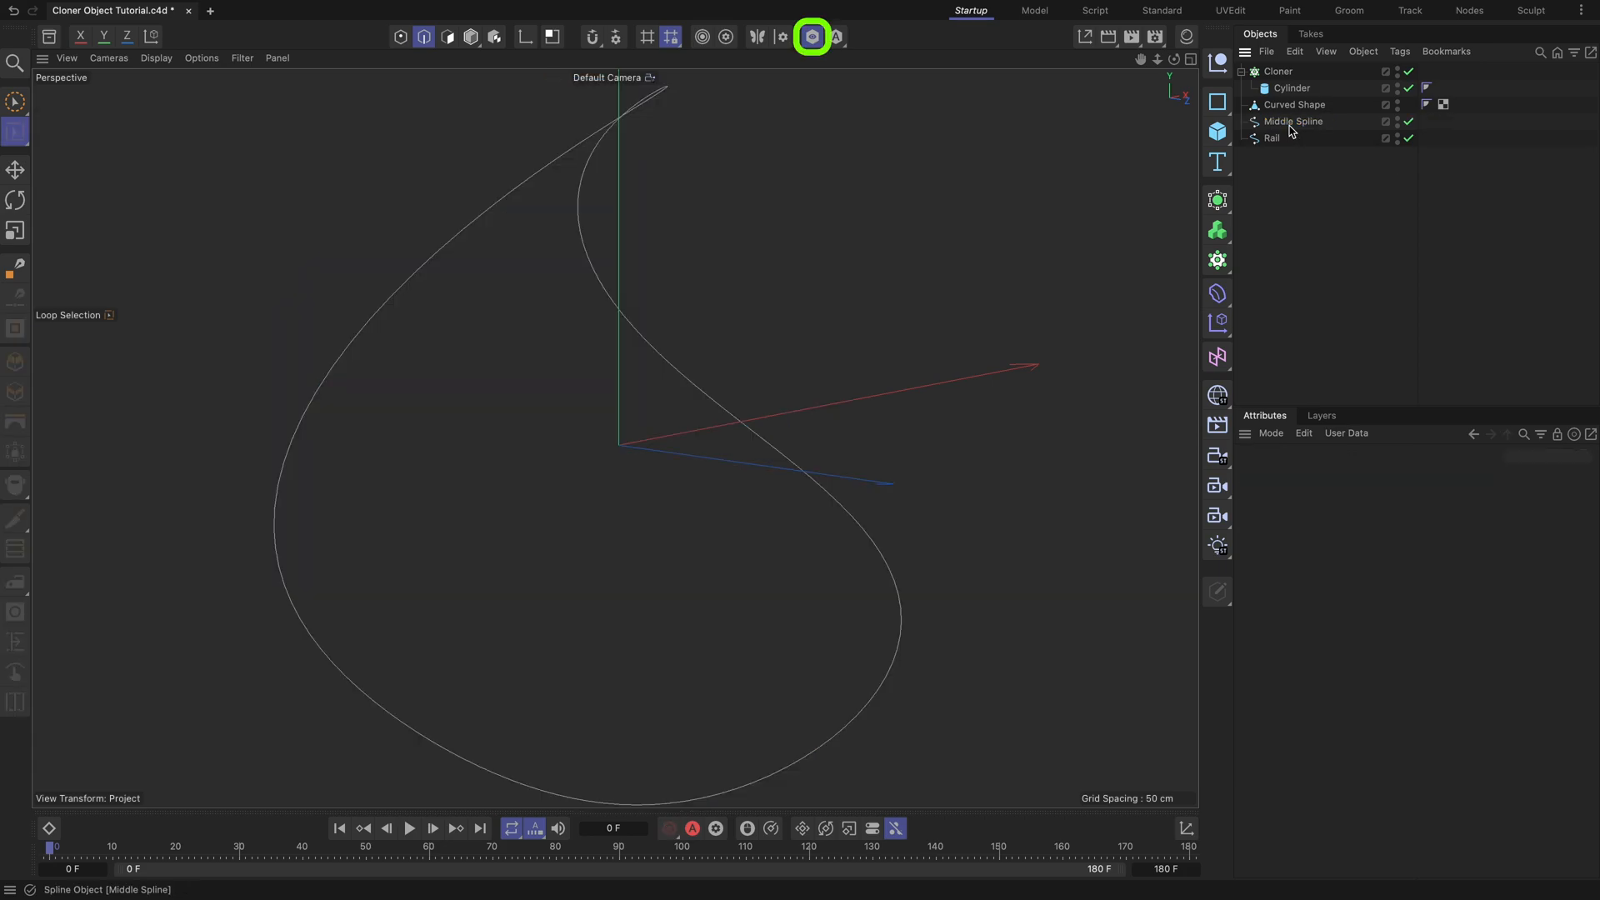
- Turn off viewport isolation, confirm Rail in the Cloner's Rail field, and show Transform settings
{"action": "left_click", "coordinate": [811, 37]}
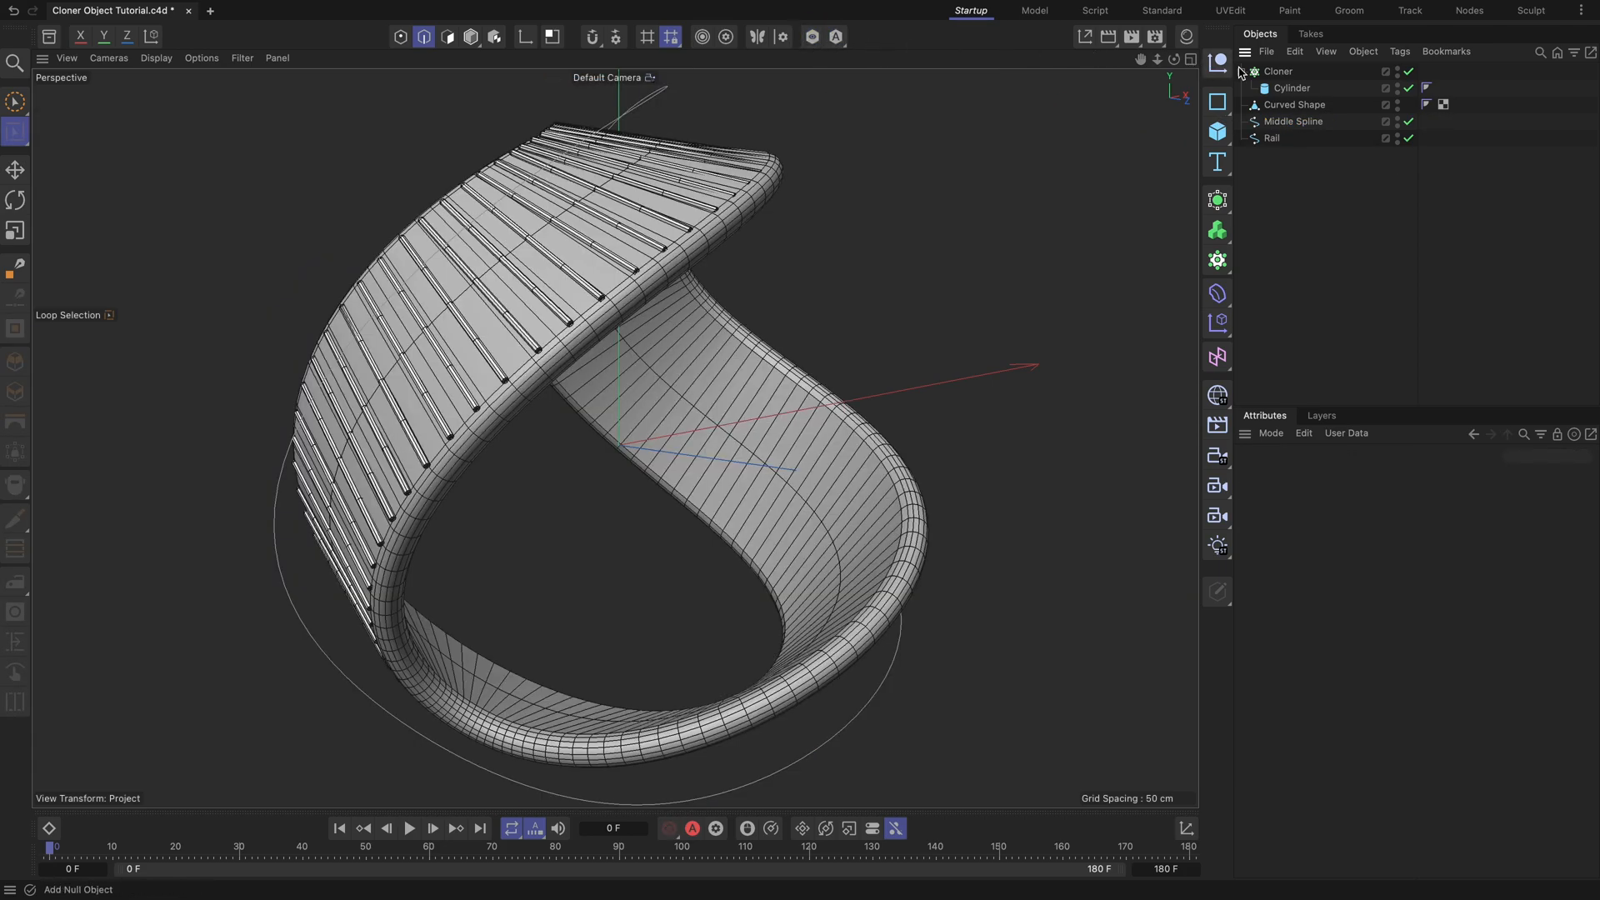
{"action": "left_click", "coordinate": [1277, 72]}
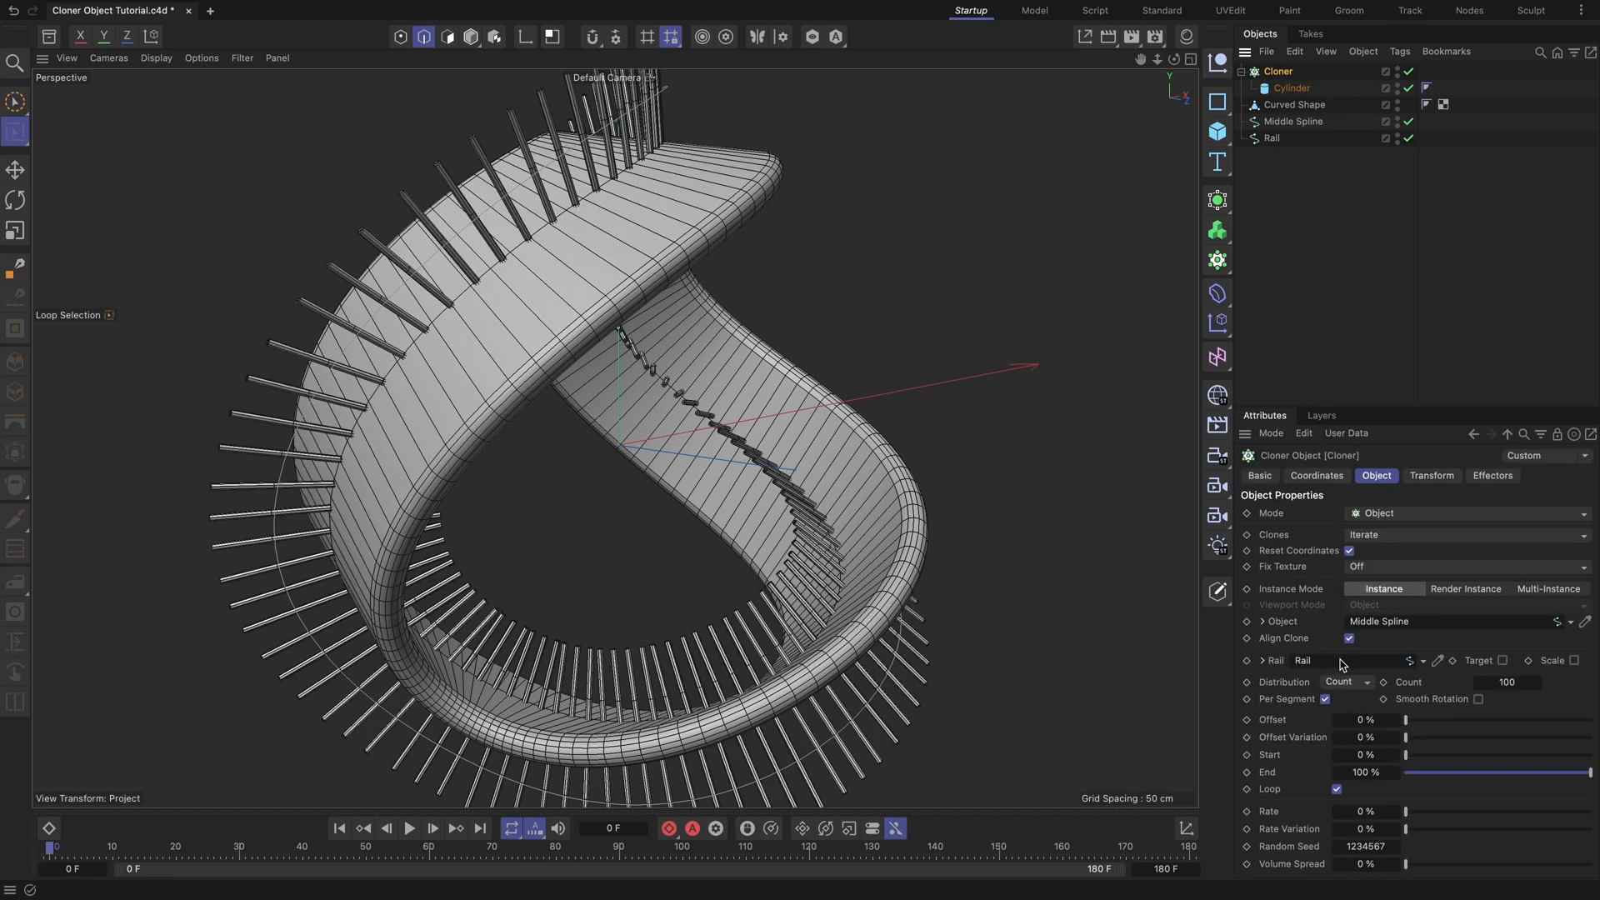
{"action": "left_click", "coordinate": [1431, 476]}
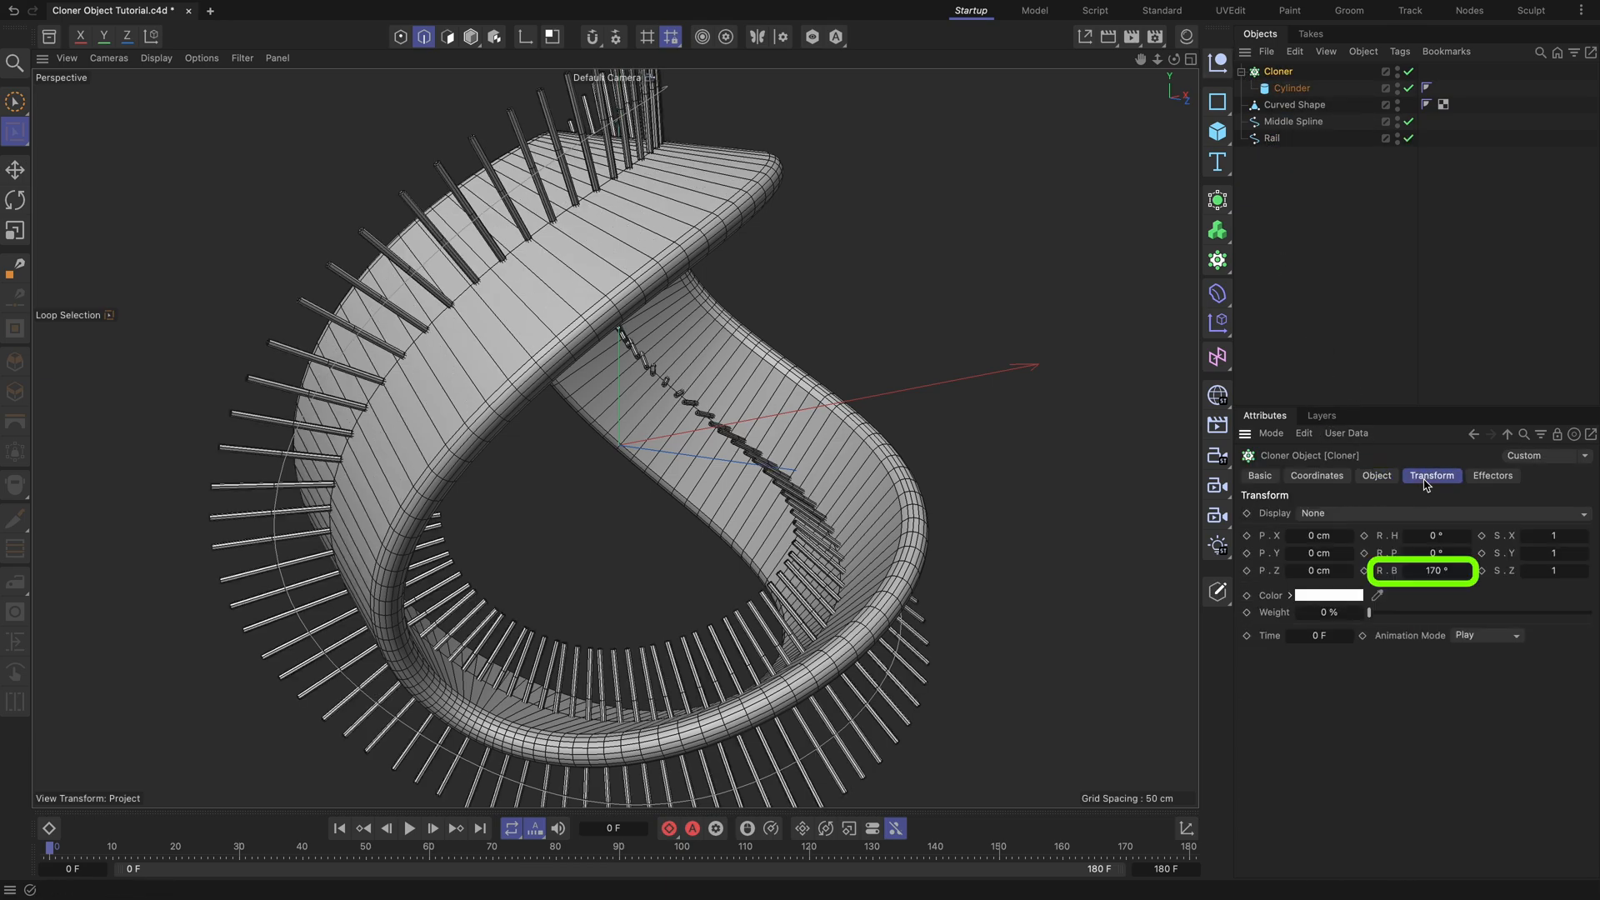
- Change the clones' R.B bank rotation from 170° to 90°
{"action": "left_click", "coordinate": [1420, 570]}
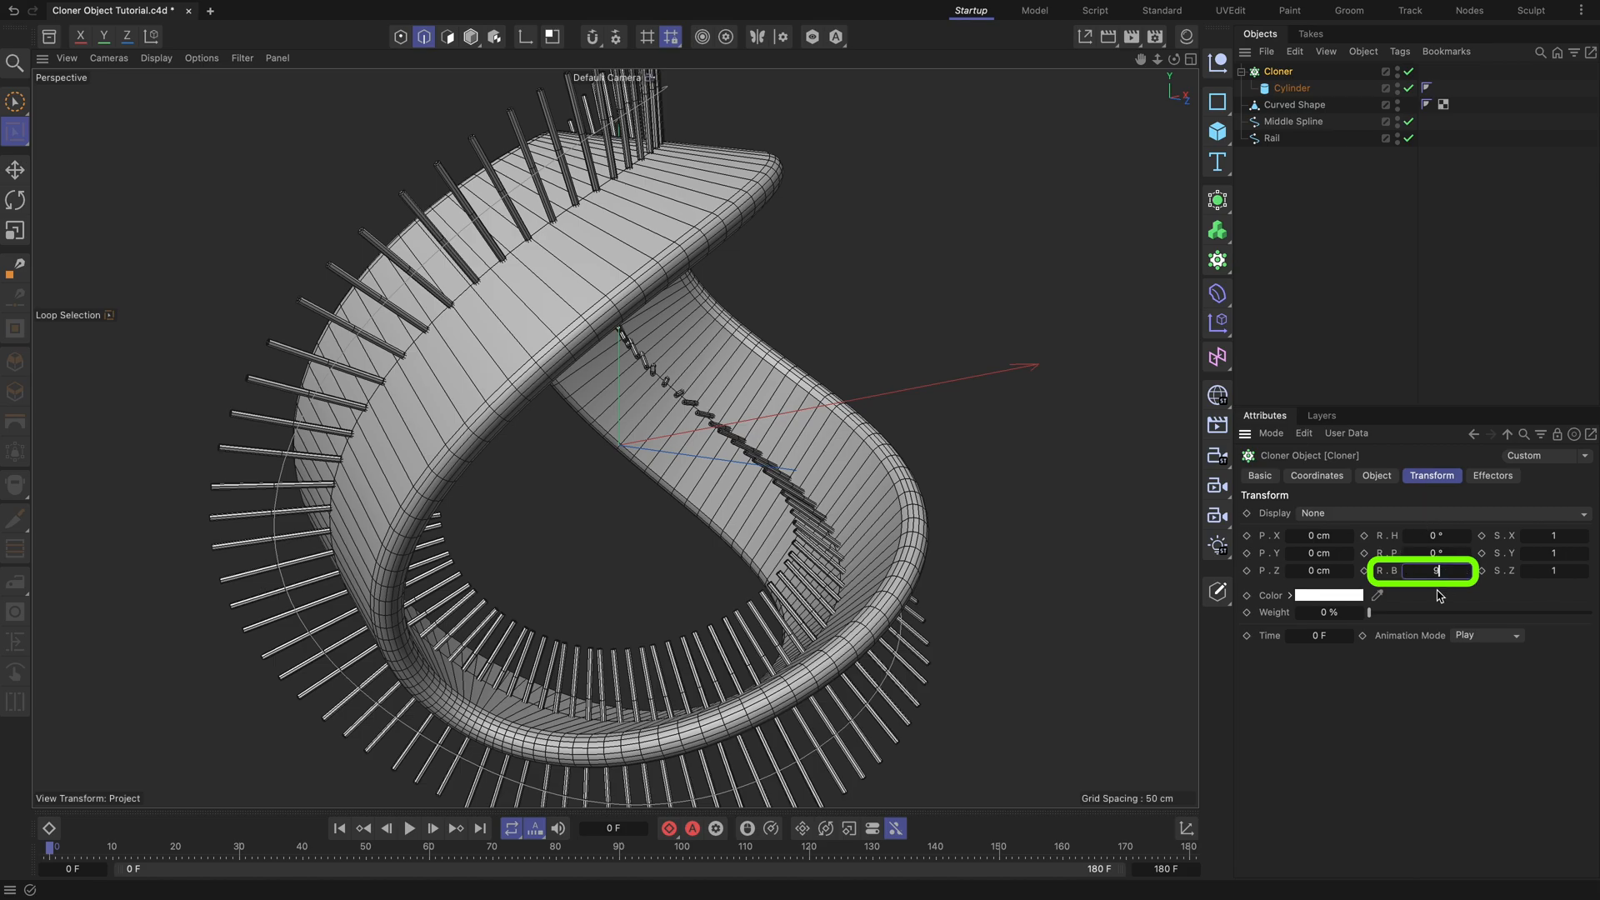
{"action": "type", "text": "90 °"}
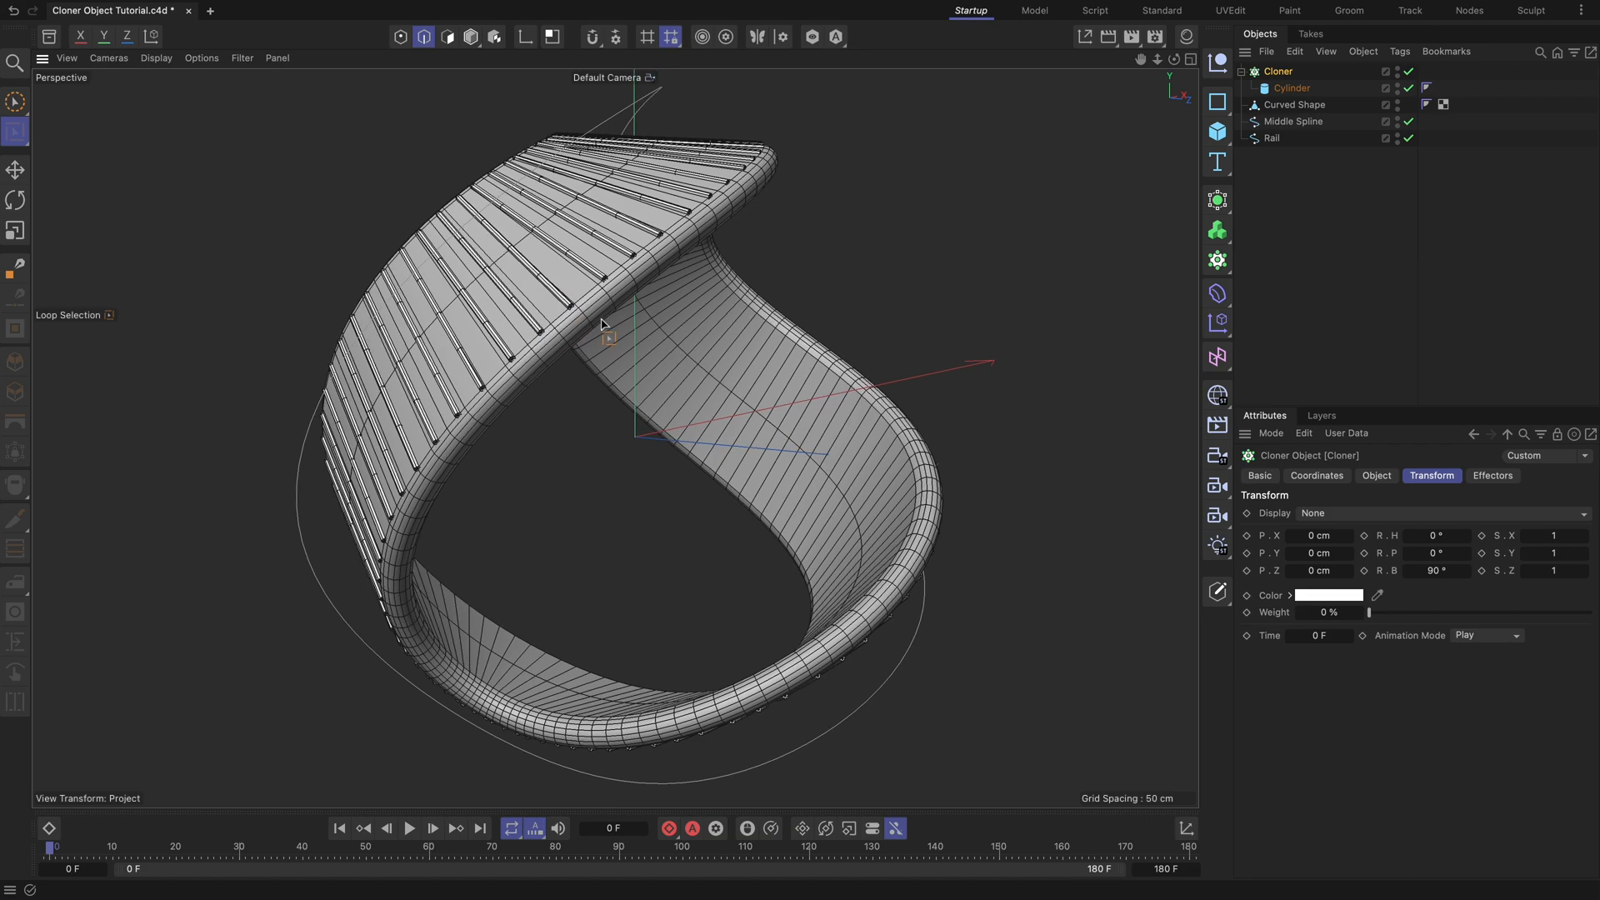
- Drag the Cloner's Count slider in the Object tab above 100
{"action": "left_click", "coordinate": [1376, 476]}
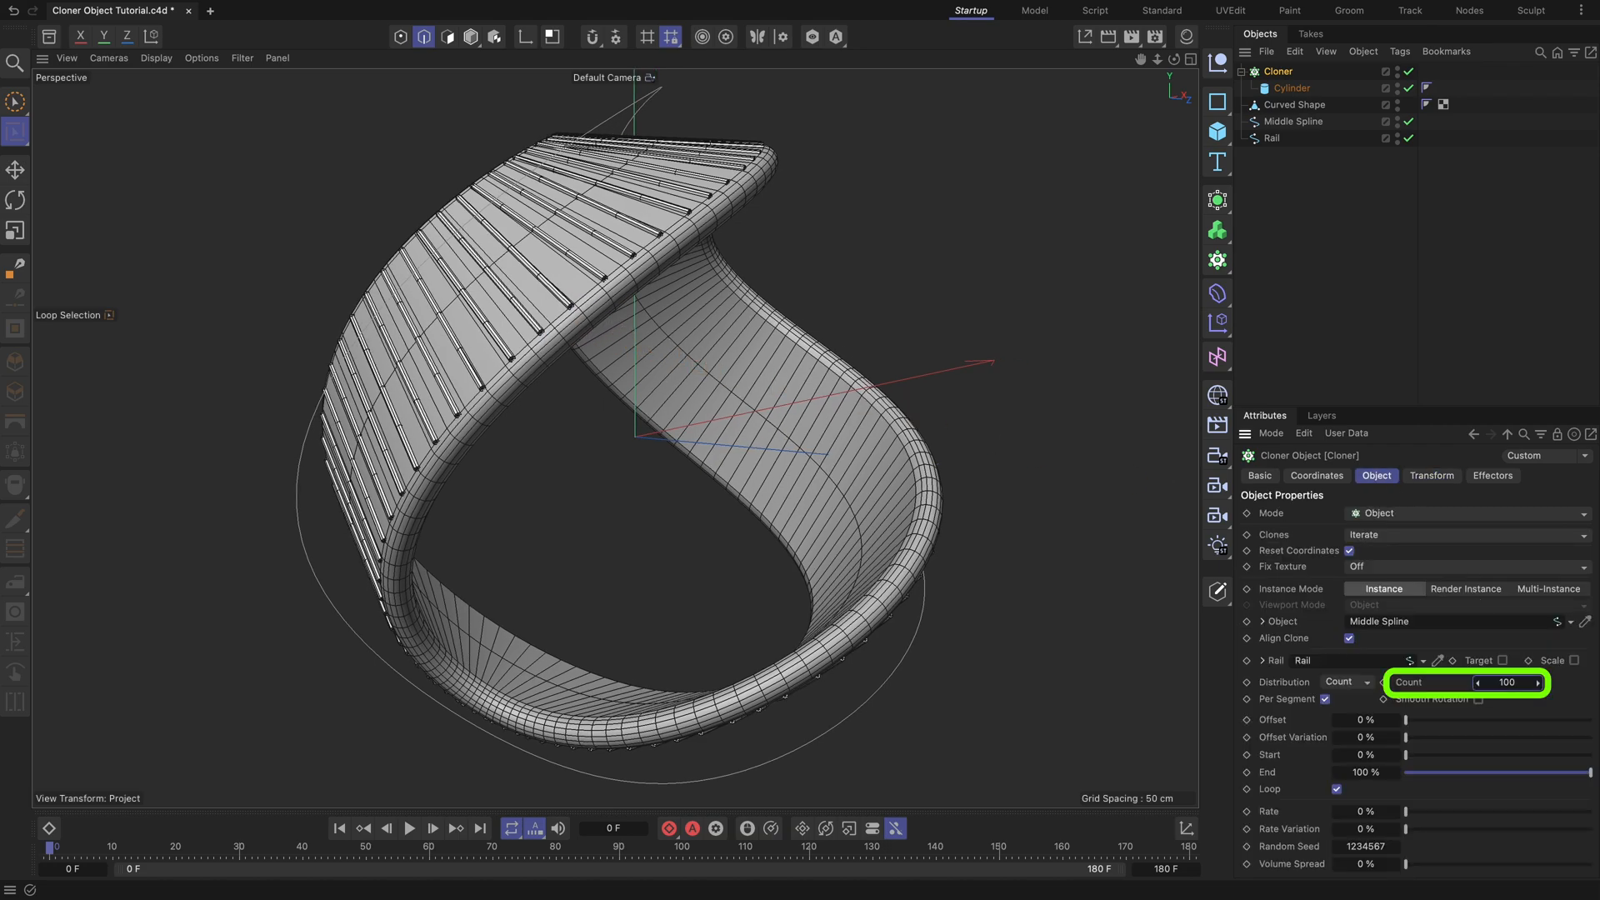
{"action": "left_click_drag", "start_coordinate": [1506, 682], "coordinate": [1521, 681]}
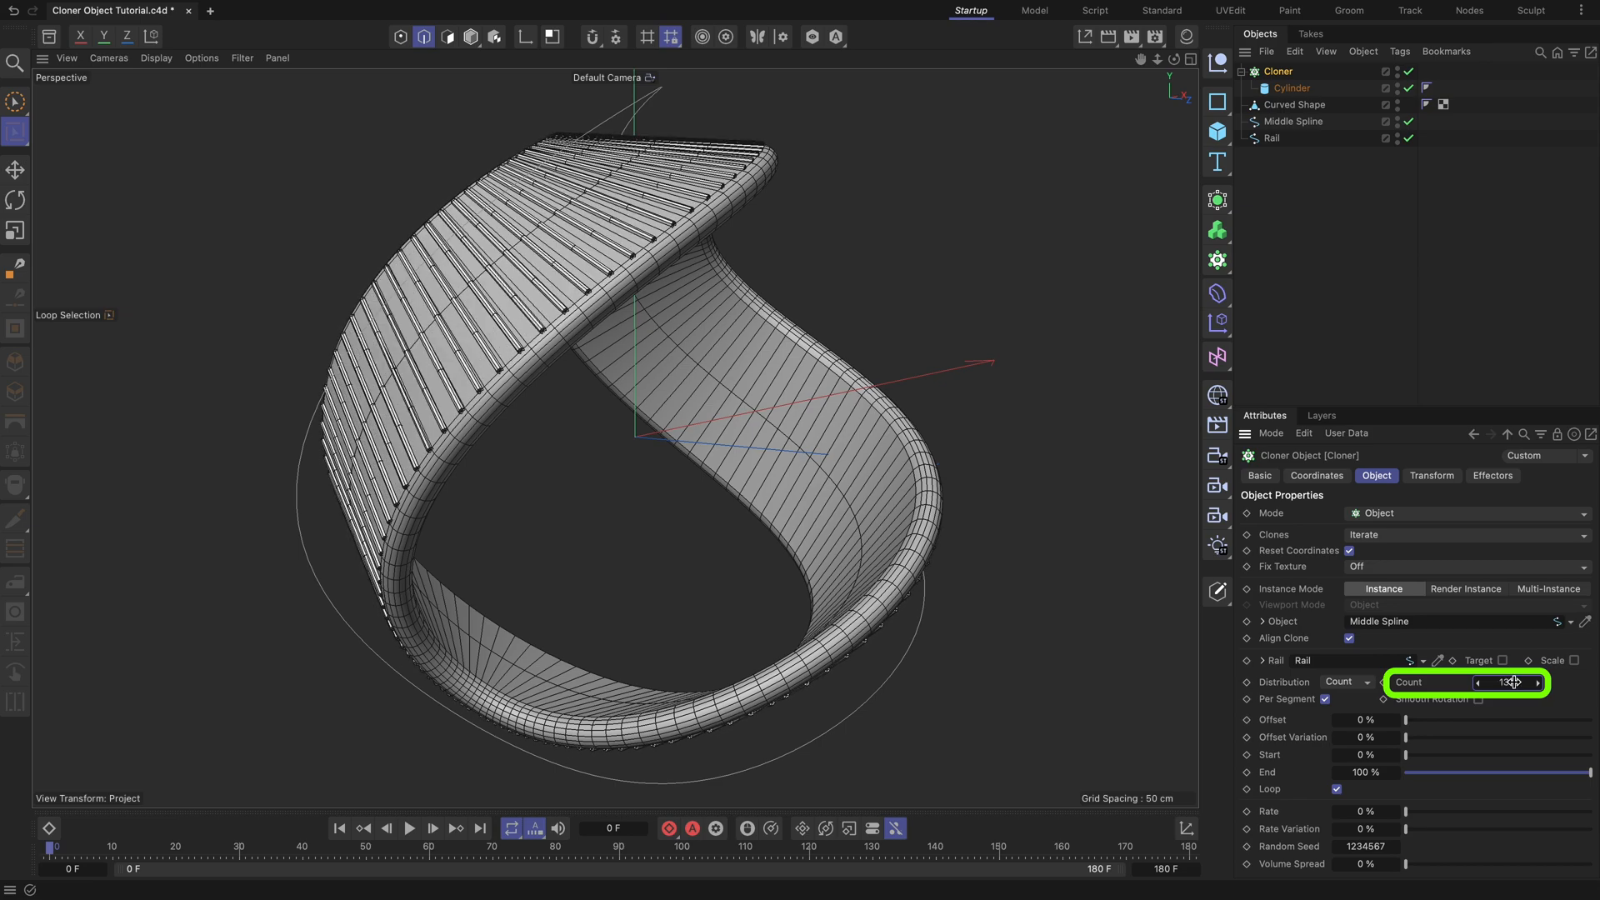